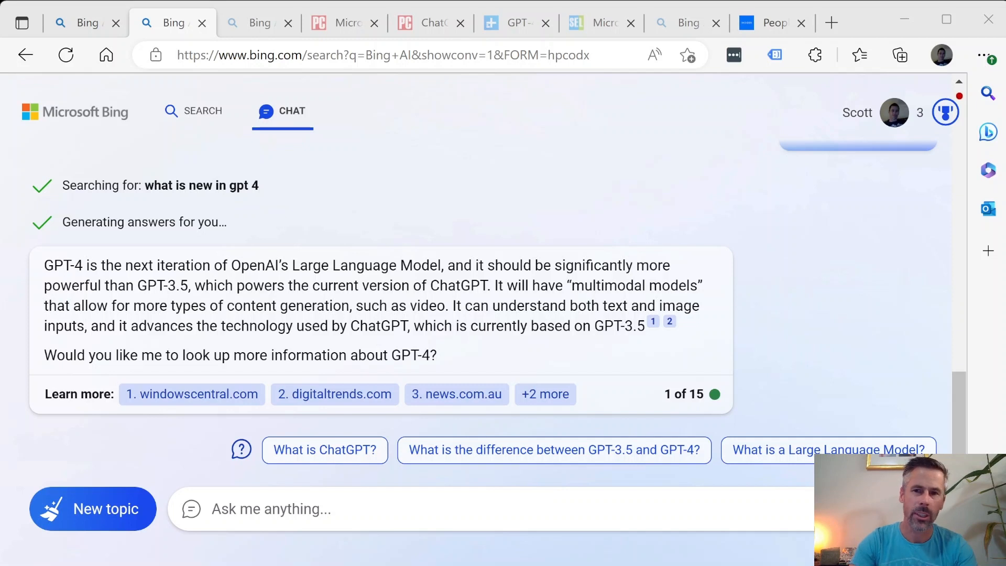
mouse_move(693, 256)
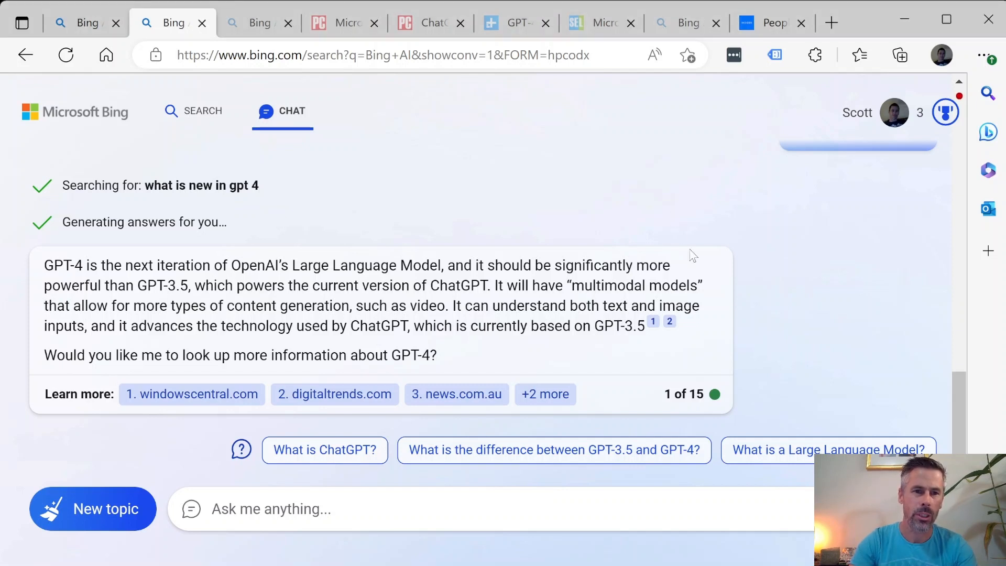
mouse_move(571, 233)
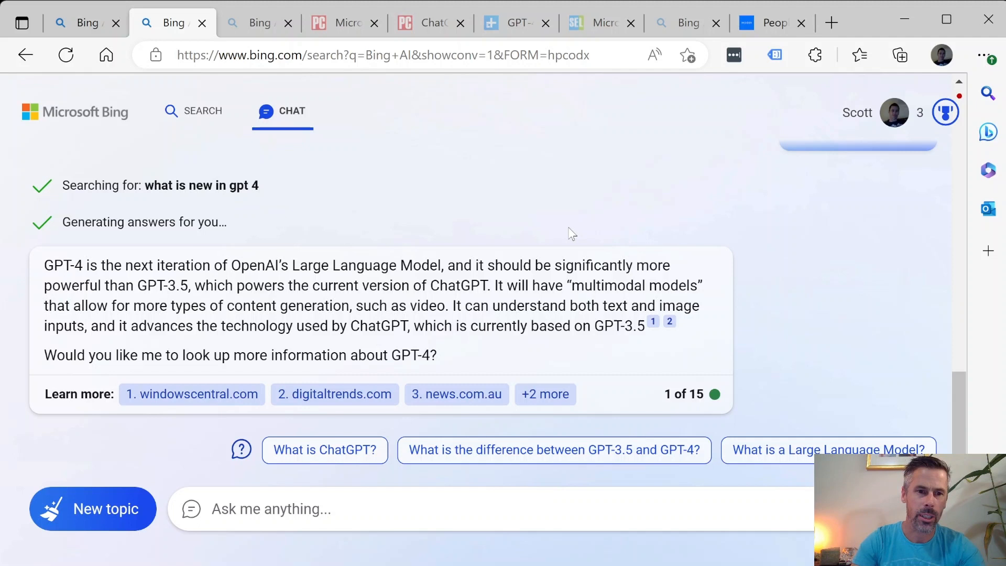
mouse_move(581, 242)
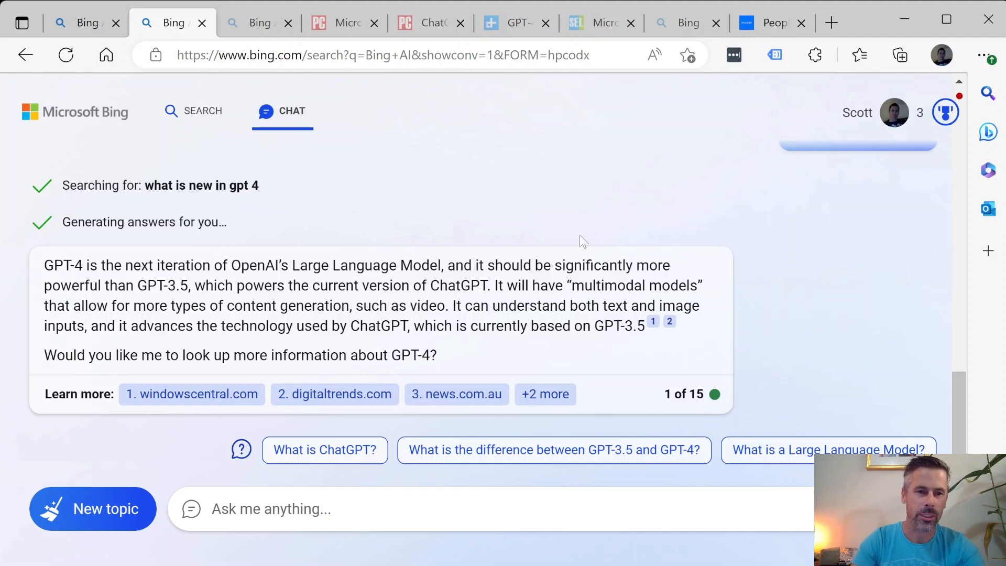
mouse_move(815, 324)
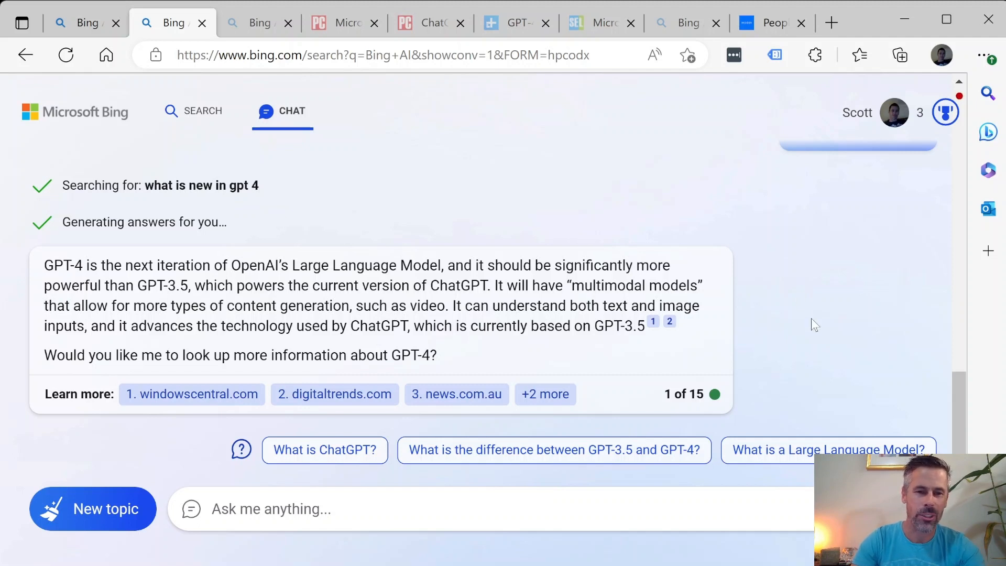
mouse_move(304, 295)
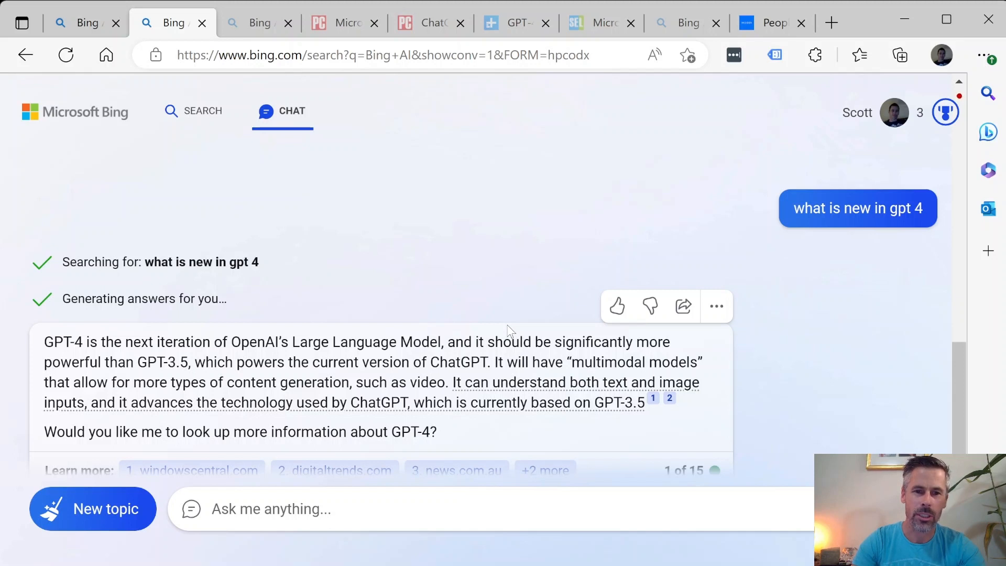
mouse_move(577, 370)
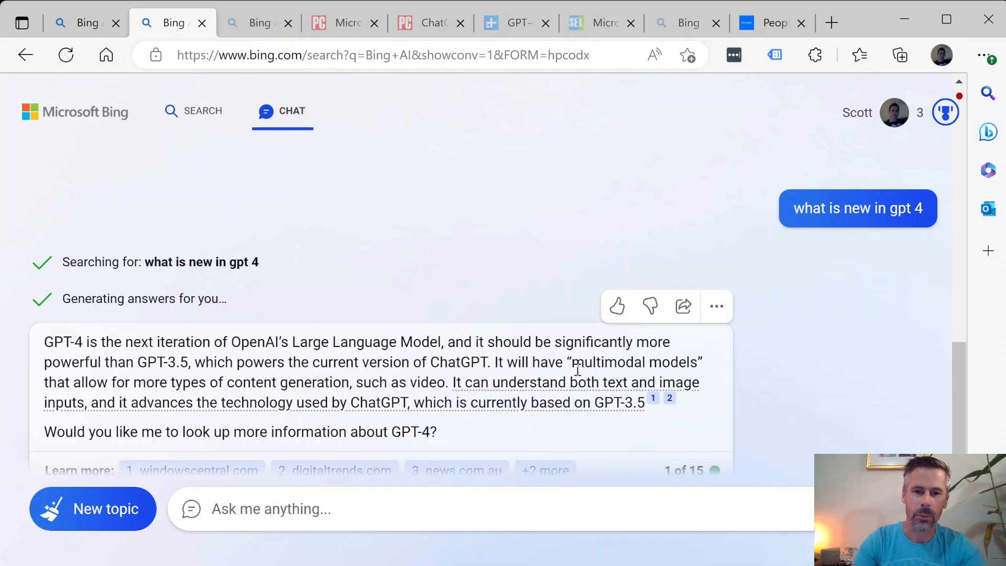
mouse_move(871, 352)
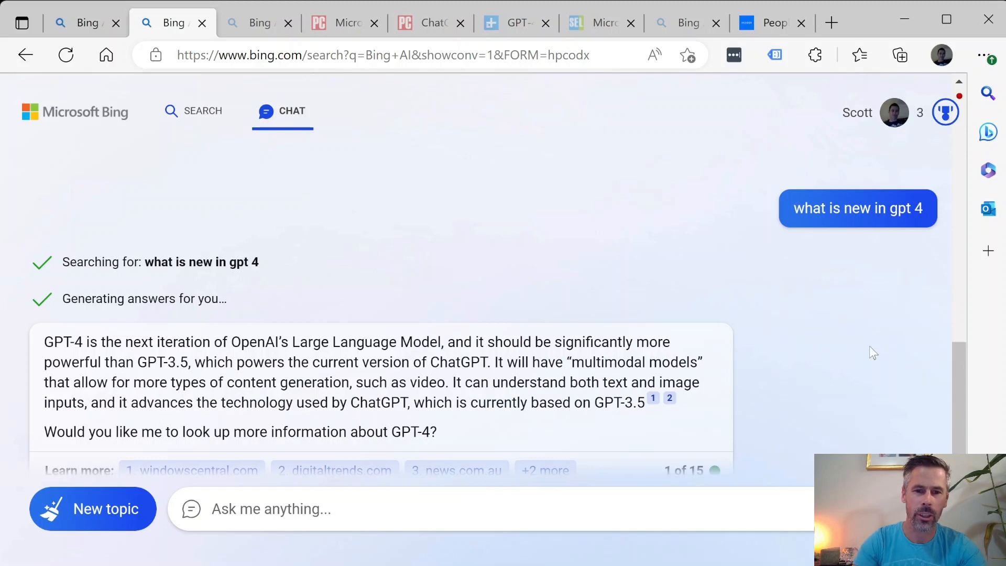
Scroll down to Bing Chat's cited answer on Bing vs Google market-share growth
scroll("down", 3)
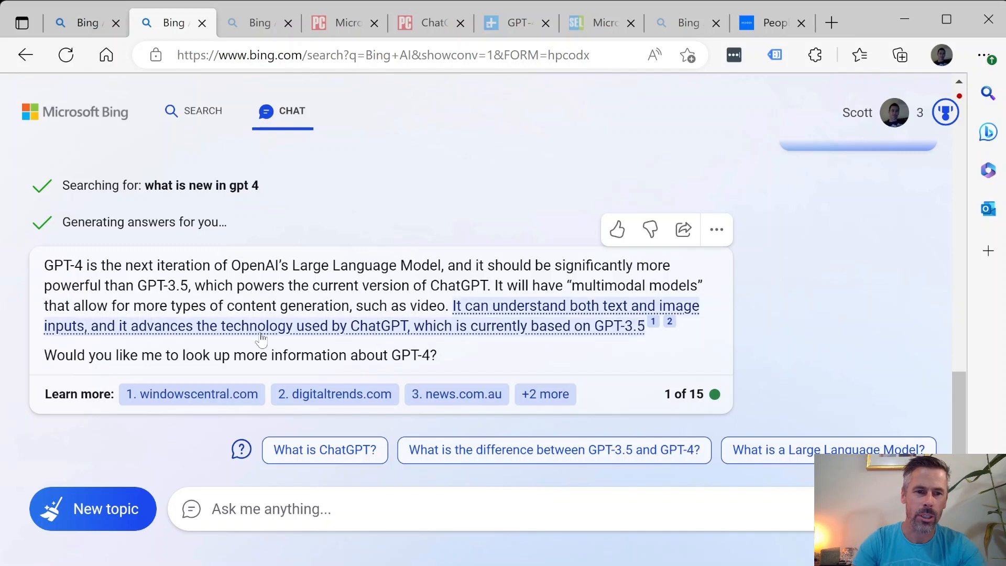
mouse_move(93, 51)
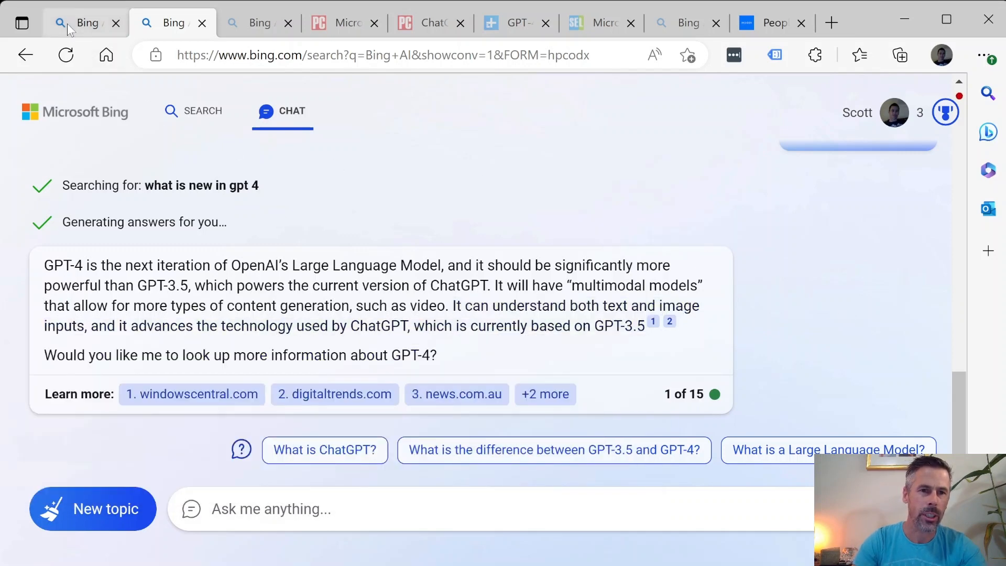
mouse_move(544, 196)
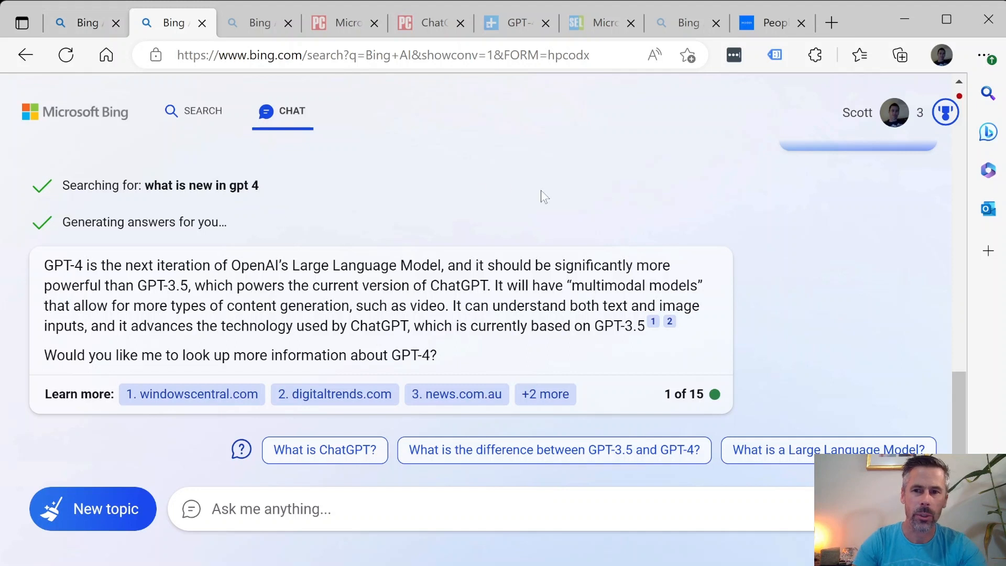
mouse_move(474, 191)
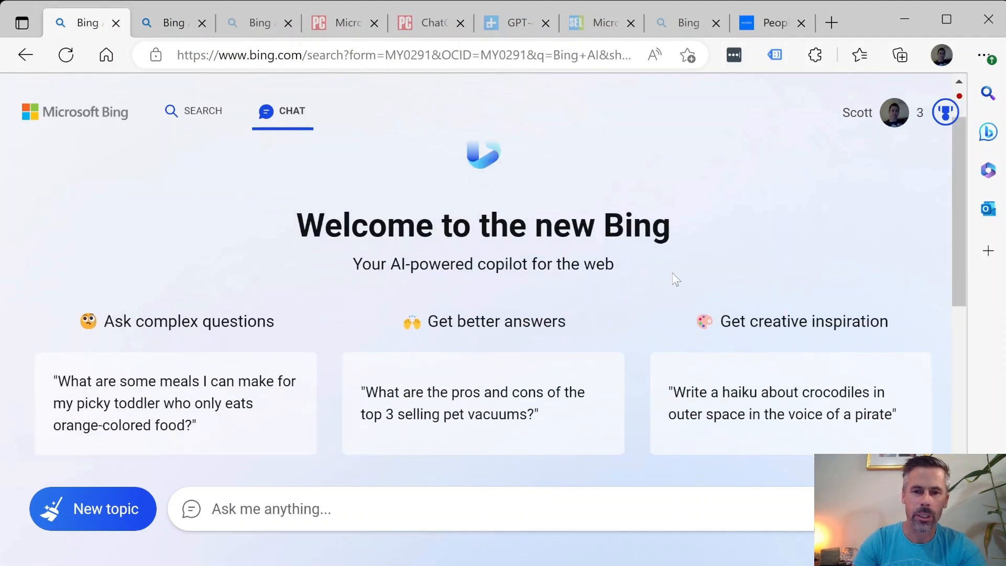
mouse_move(364, 182)
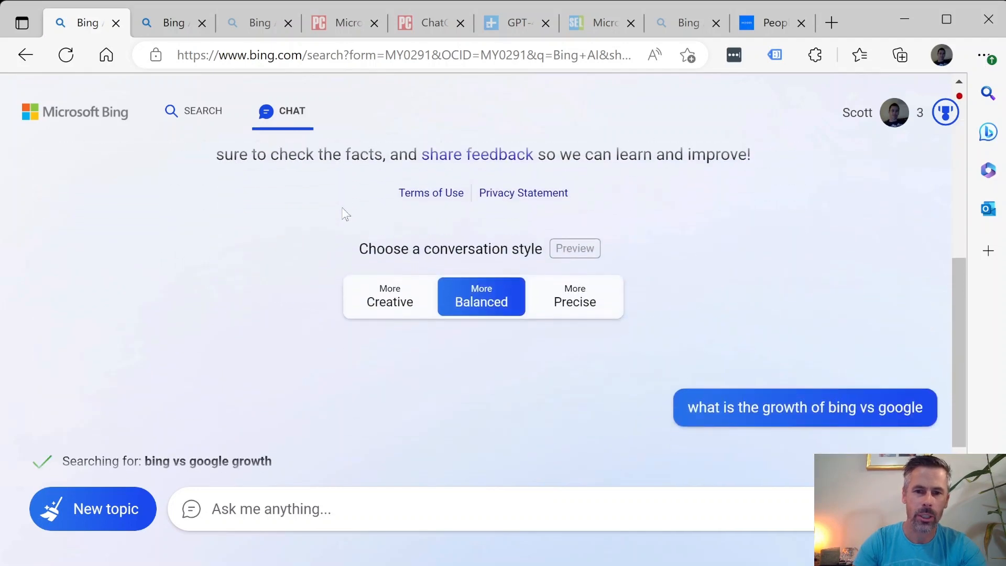
scroll("down", 3)
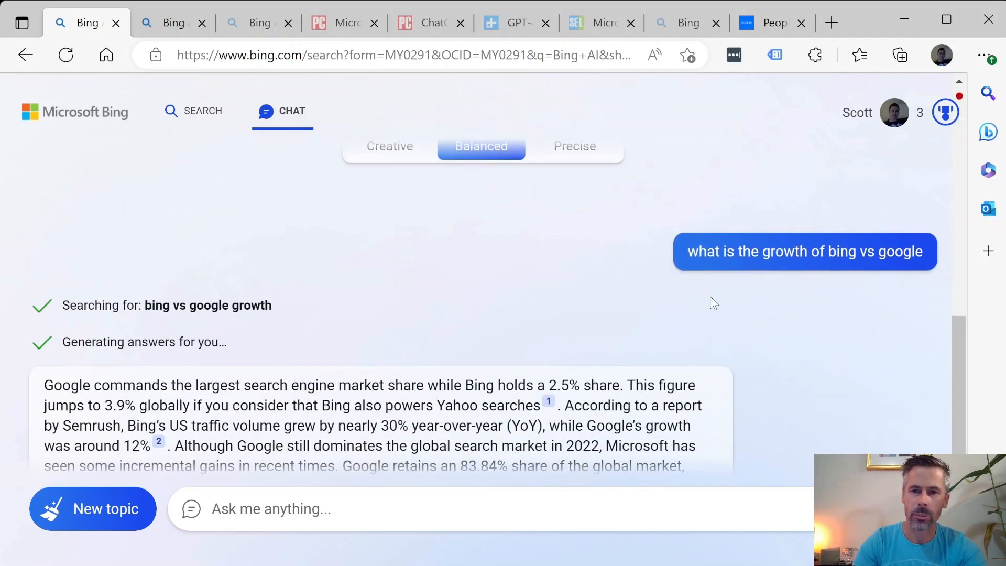
mouse_move(580, 269)
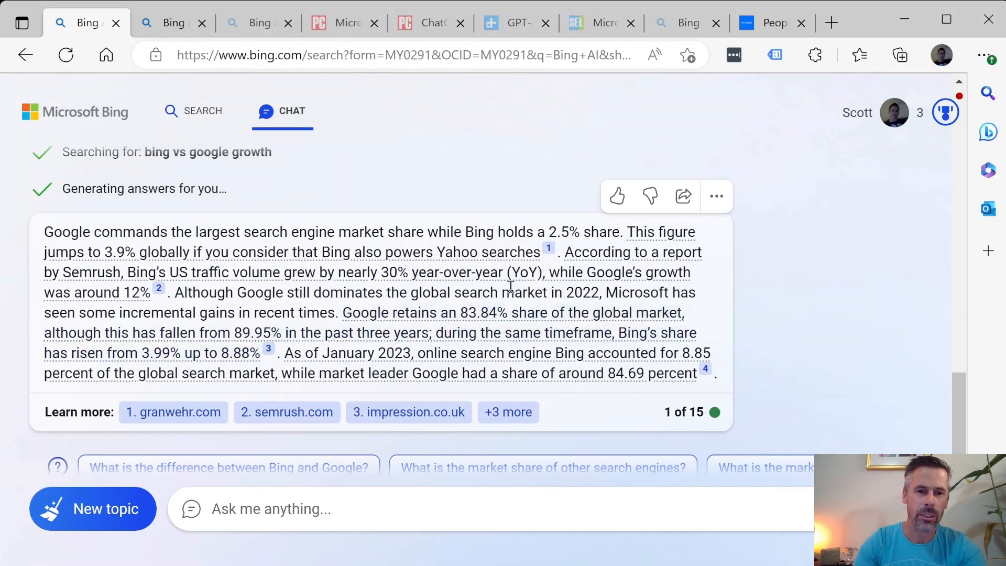
mouse_move(804, 338)
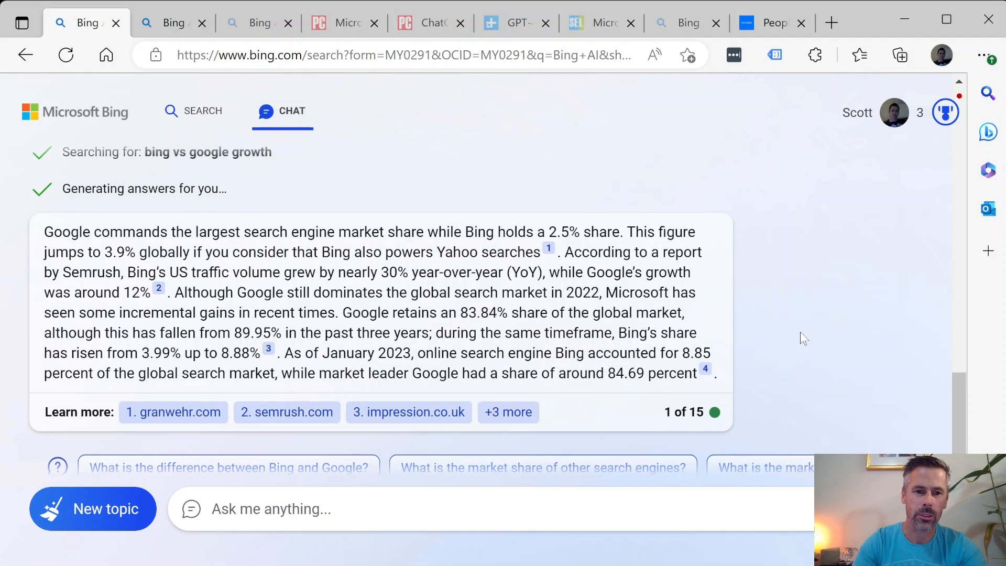
mouse_move(823, 351)
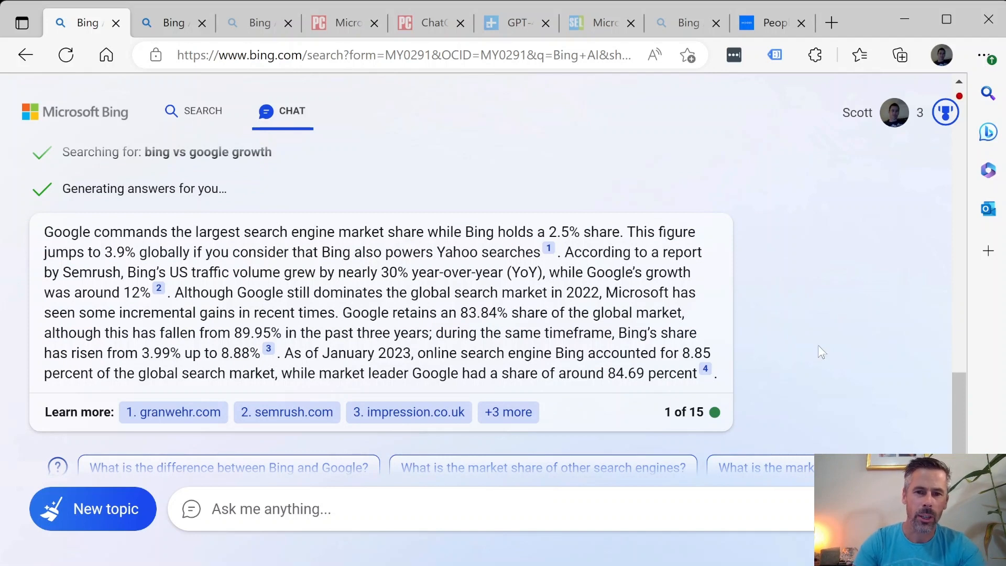
mouse_move(849, 364)
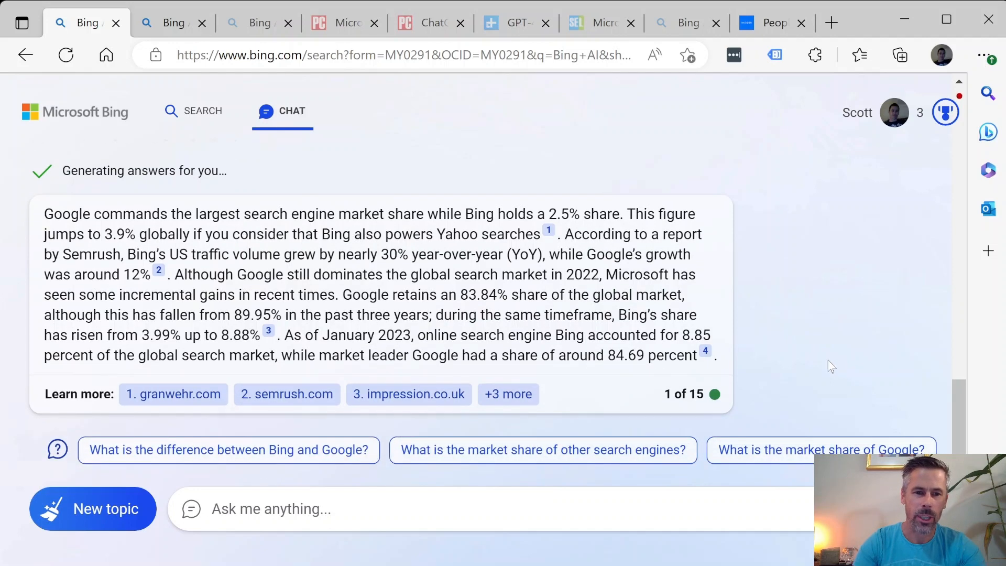
mouse_move(405, 257)
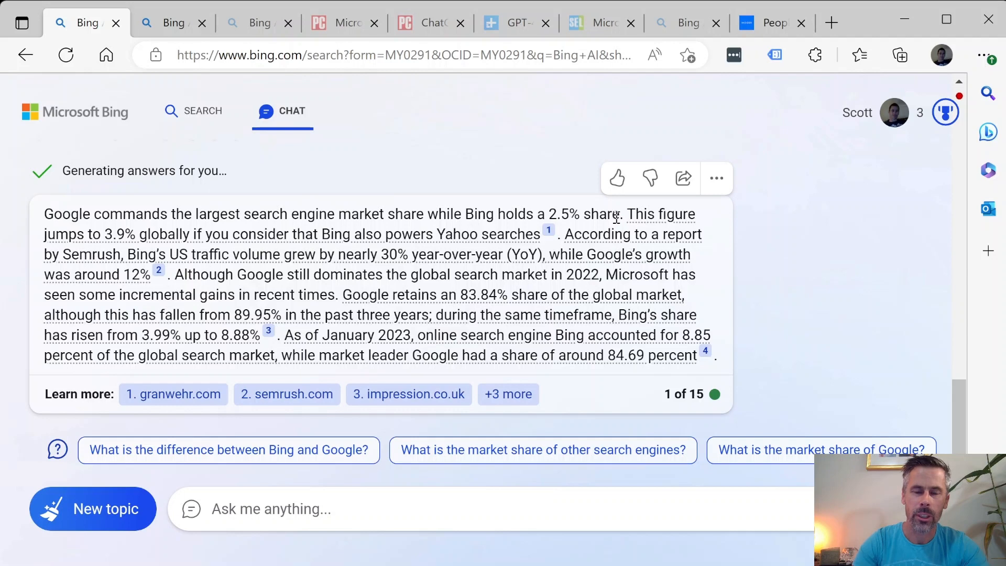
mouse_move(553, 236)
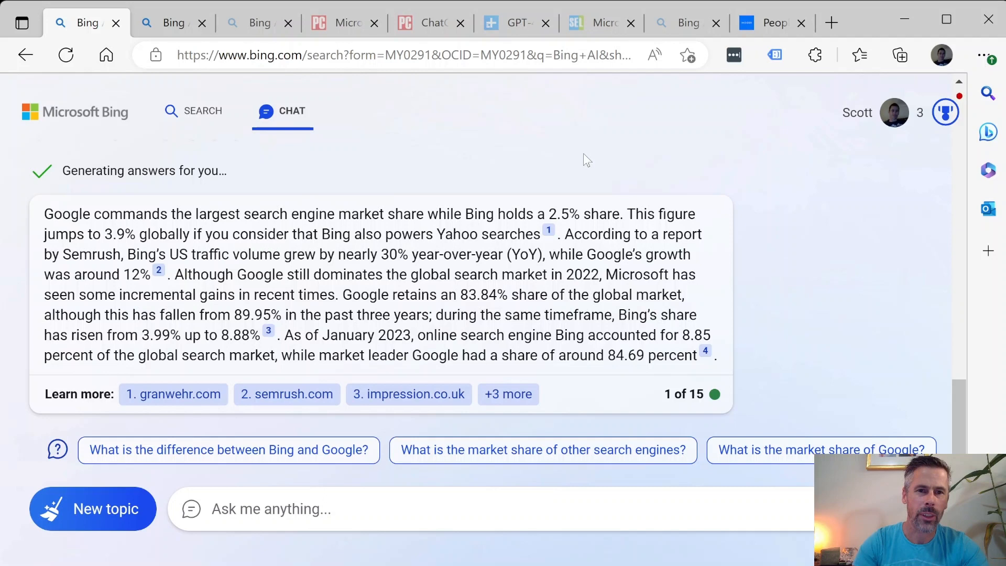
Switch to the Bing Chat conversation about GPT-4 software applications
left_click(258, 22)
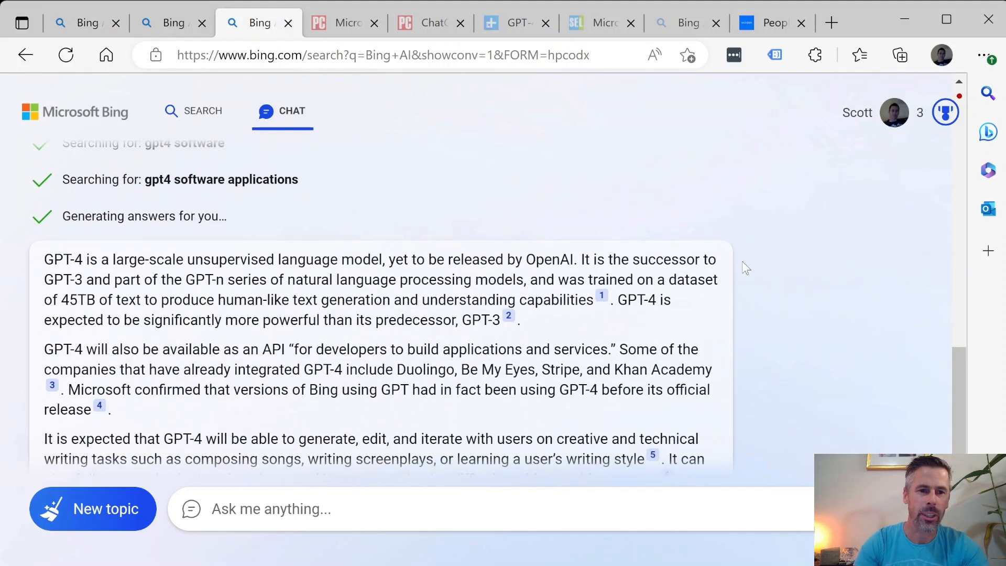
mouse_move(899, 325)
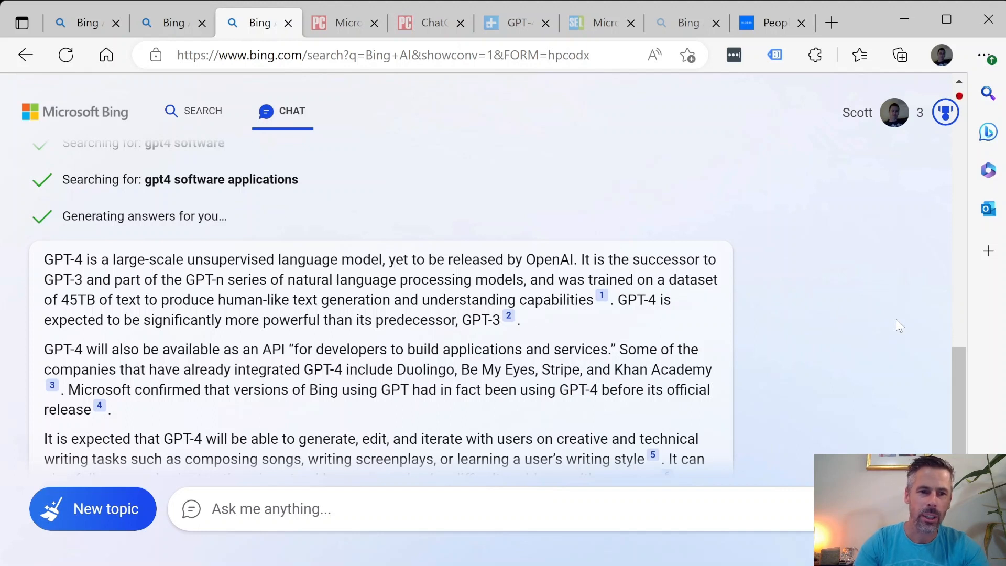
mouse_move(885, 341)
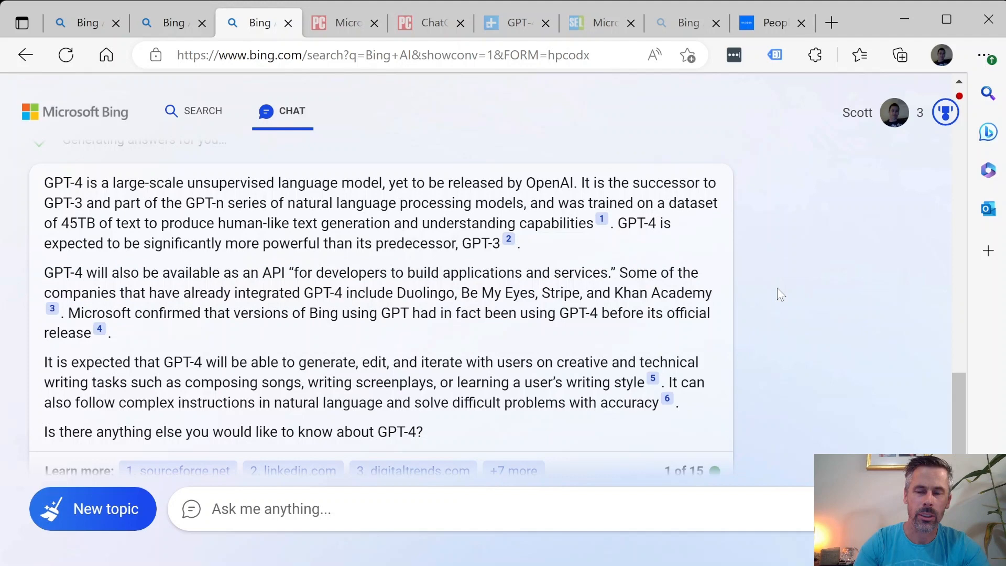
mouse_move(816, 340)
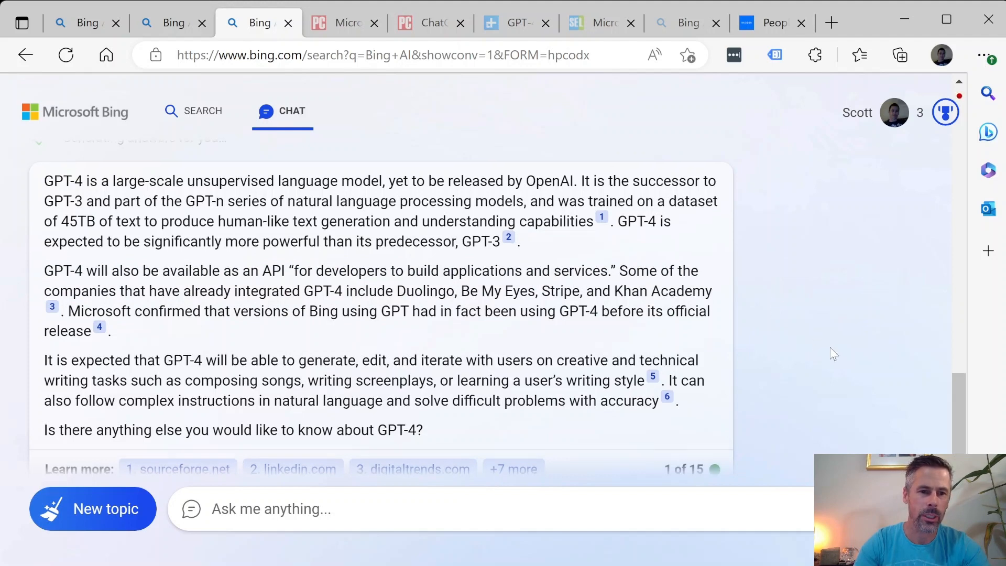
Read the PCMag article on Bing topping 100 million users, then move to the ChatGPT web-traffic article
left_click(345, 22)
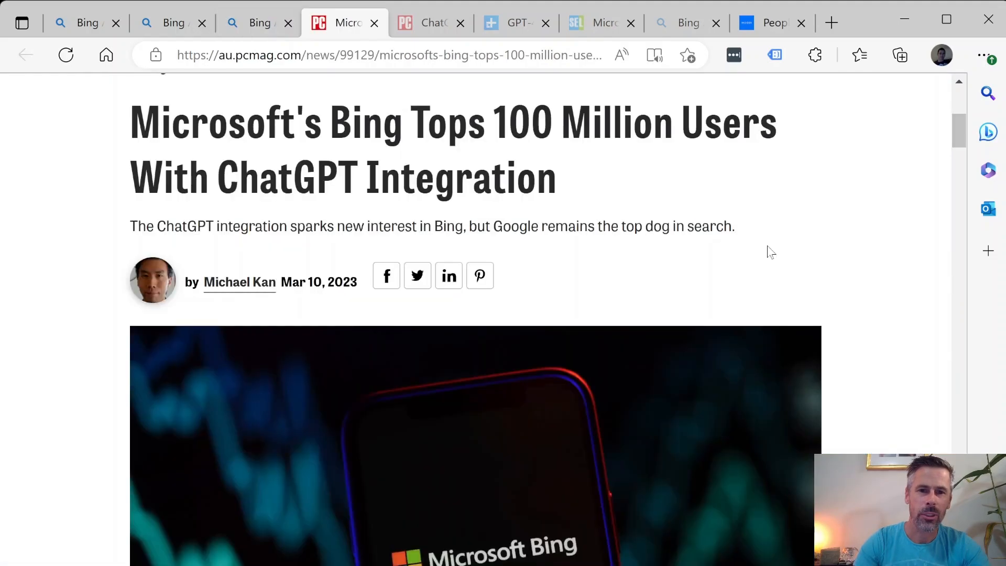
mouse_move(494, 149)
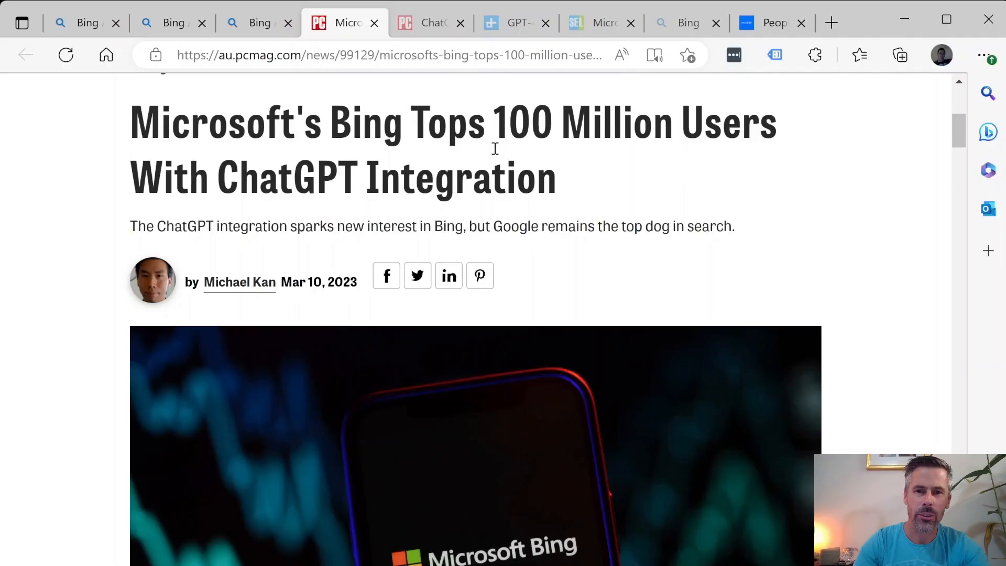
mouse_move(657, 210)
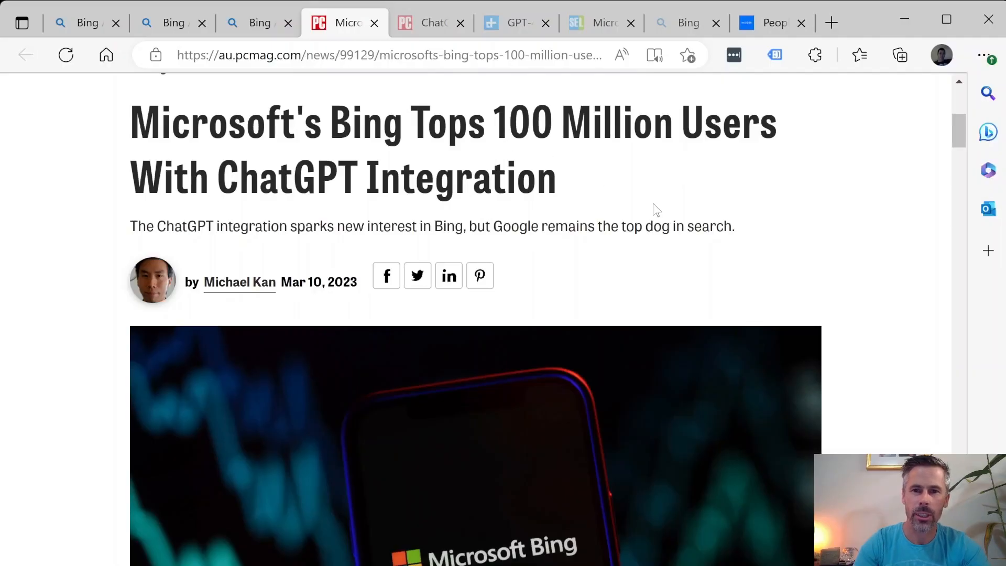
mouse_move(643, 213)
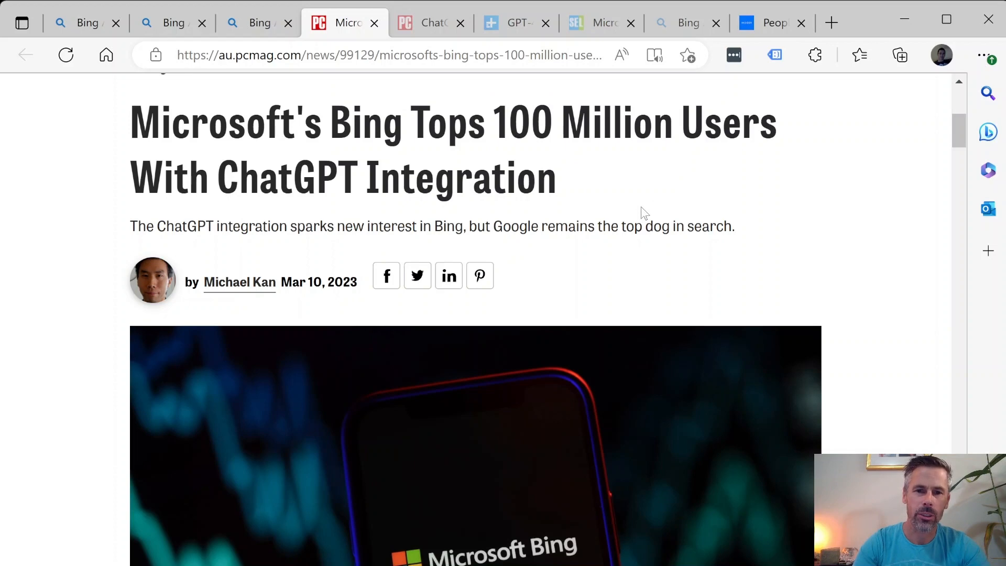
scroll("down", 3)
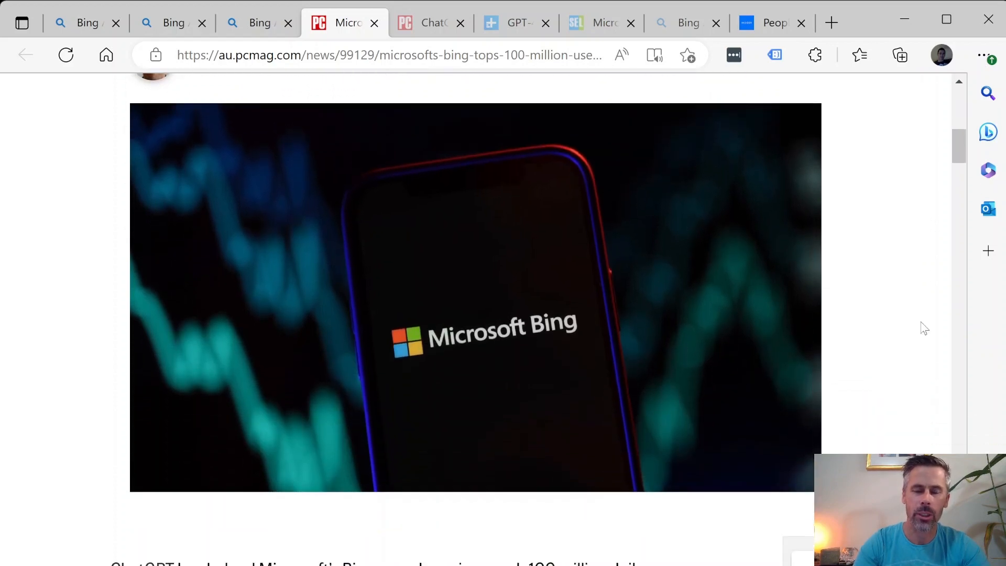
scroll("down", 3)
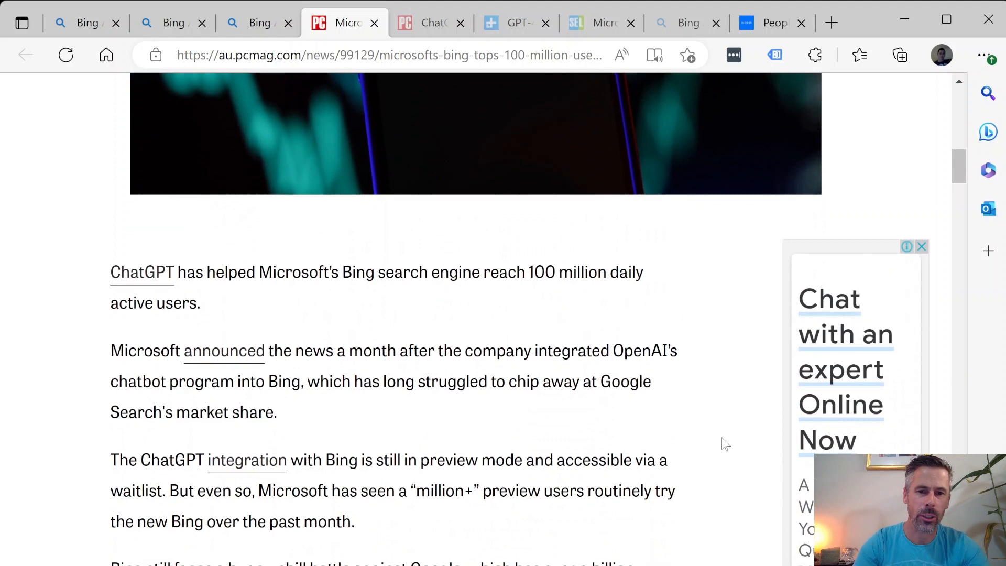
left_click(428, 22)
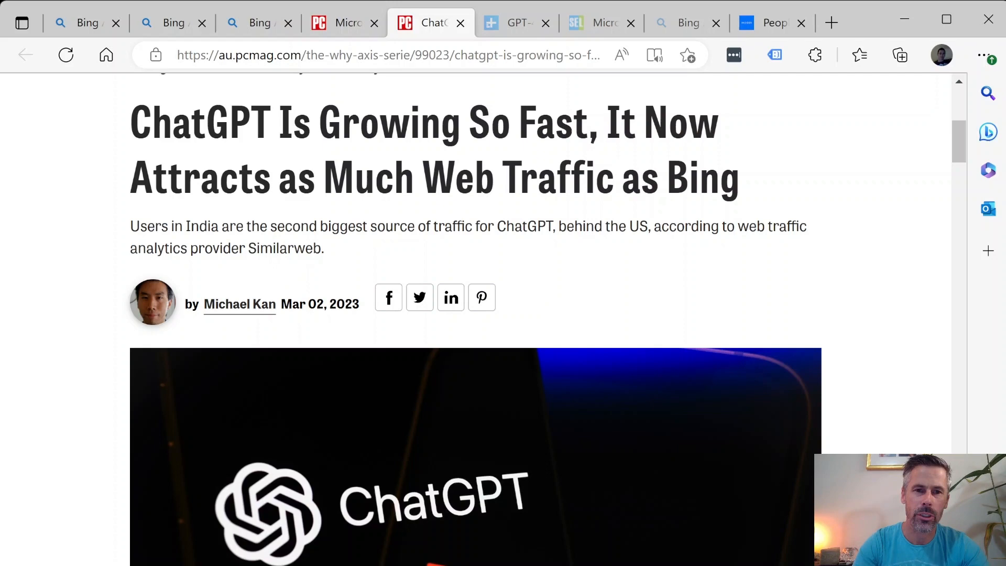
mouse_move(611, 150)
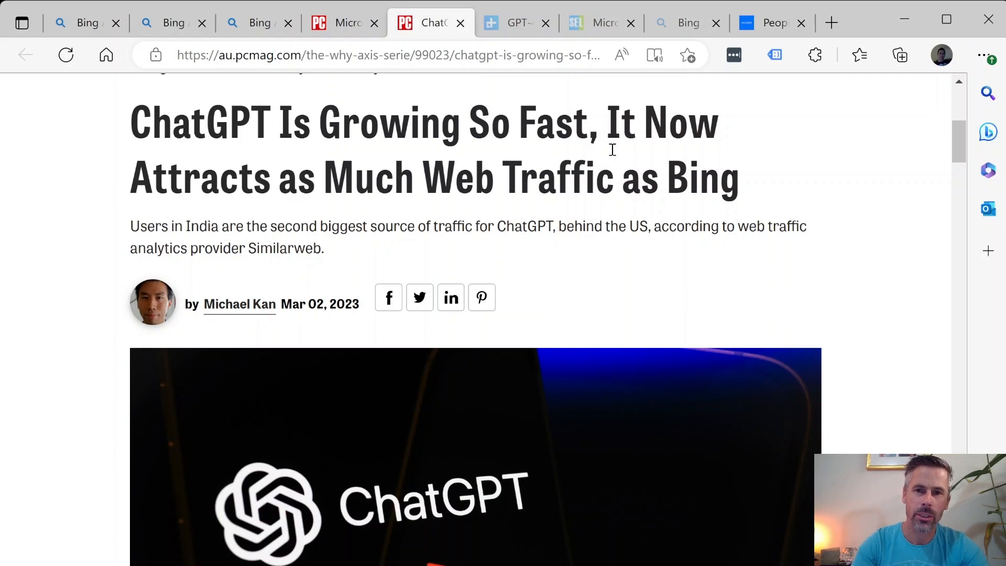
mouse_move(516, 22)
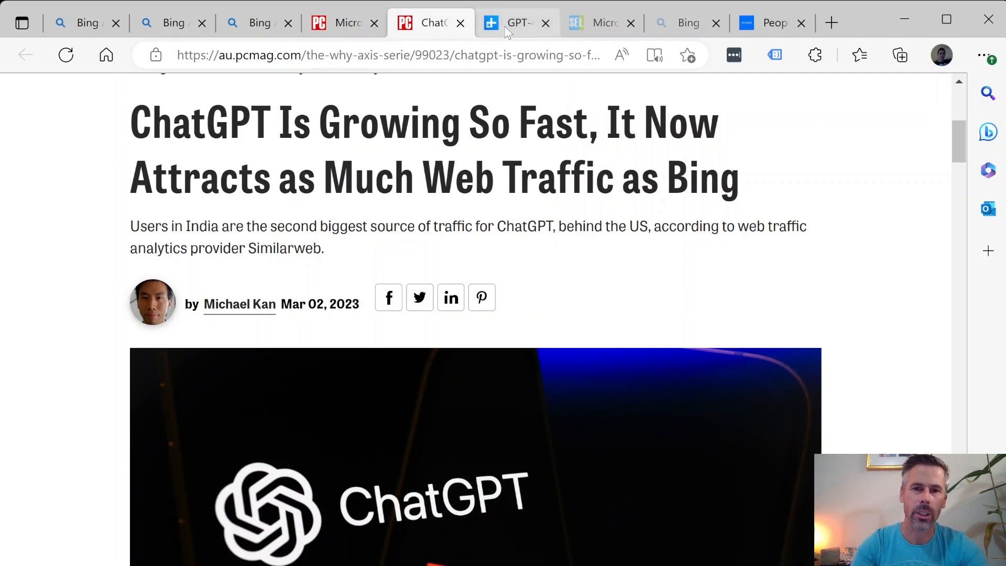
Read the Digital Trends GPT-4 article down to the livestream video, then move to the Search Engine Land article
left_click(516, 22)
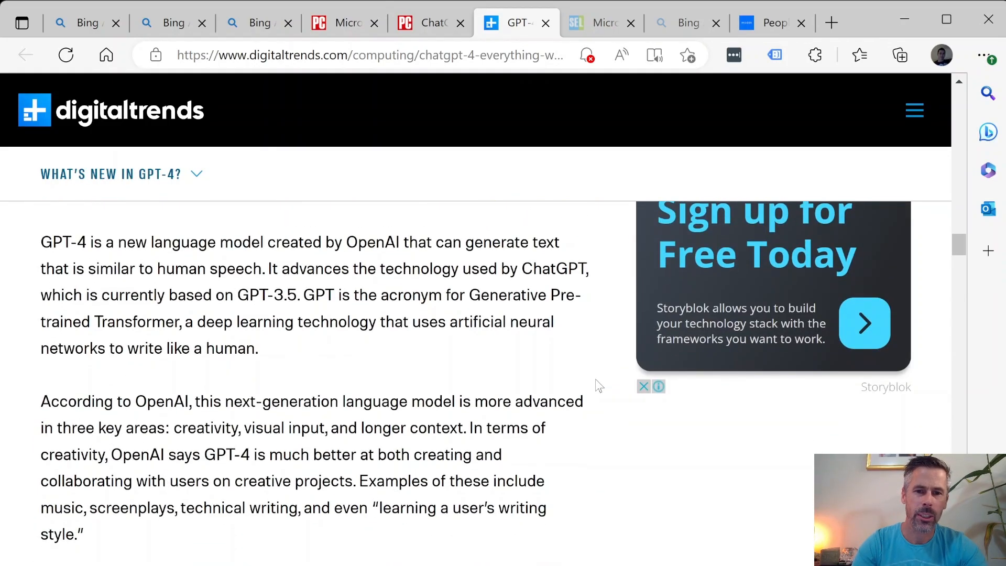
mouse_move(517, 368)
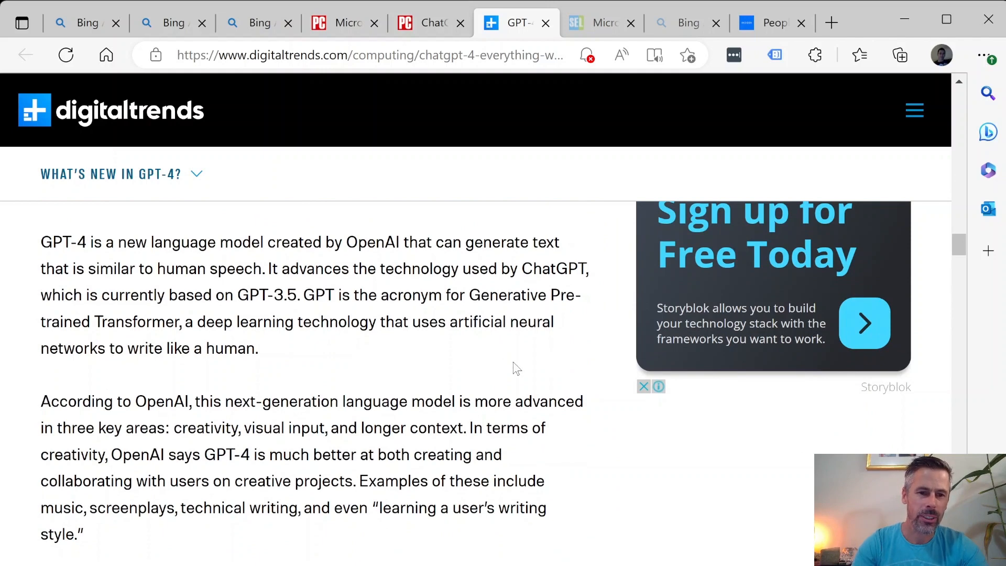
scroll("down", 3)
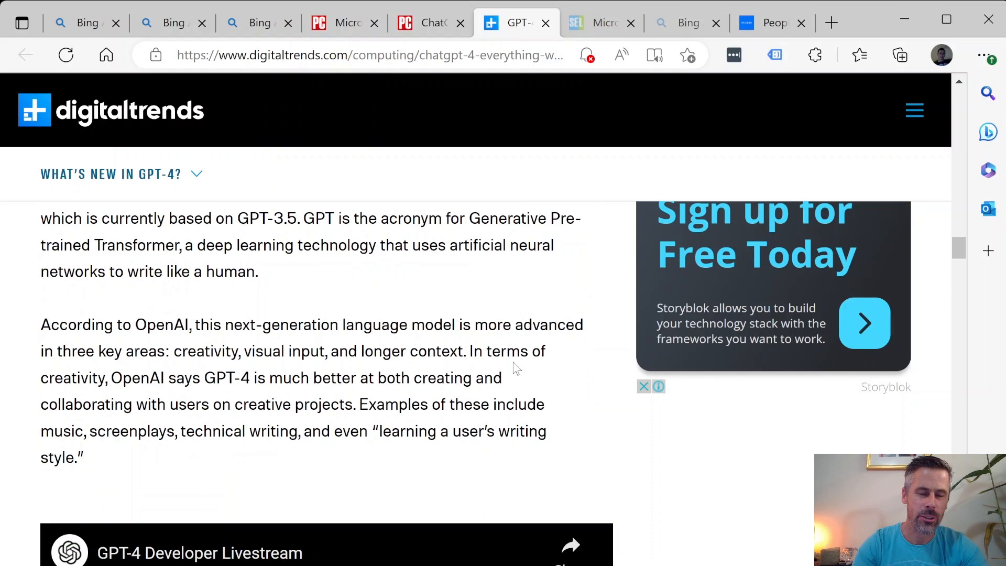
scroll("down", 3)
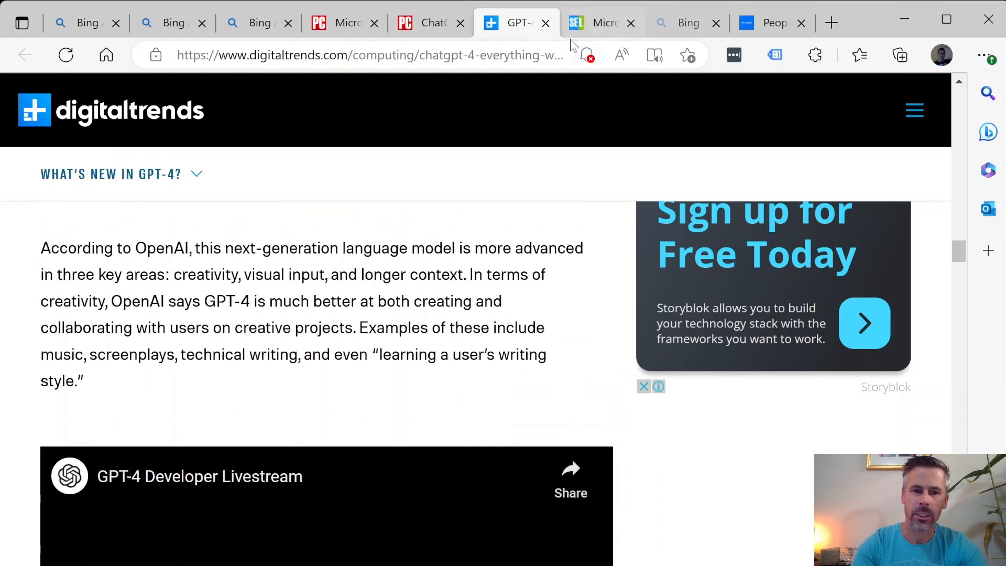
scroll("down", 3)
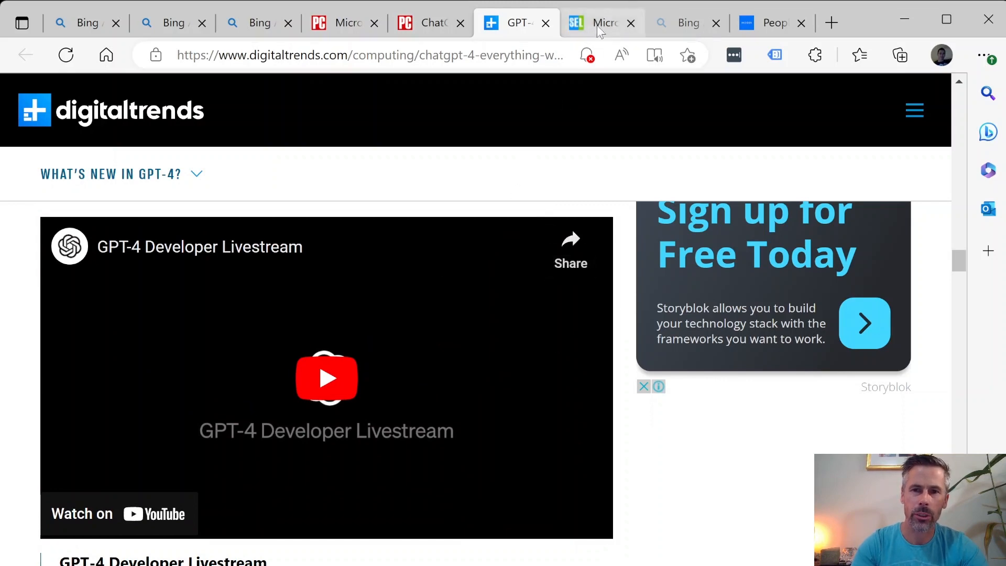
left_click(600, 22)
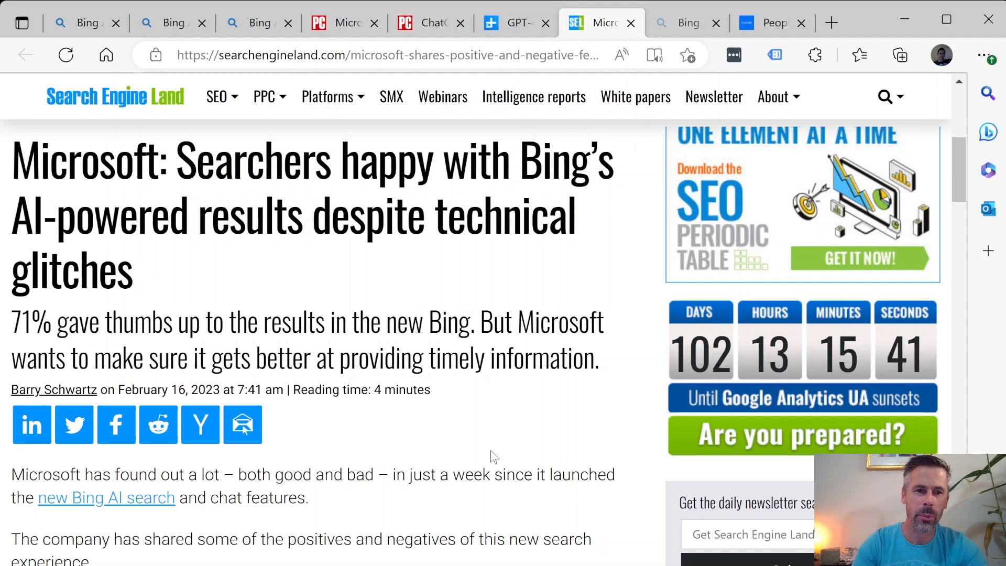
mouse_move(510, 454)
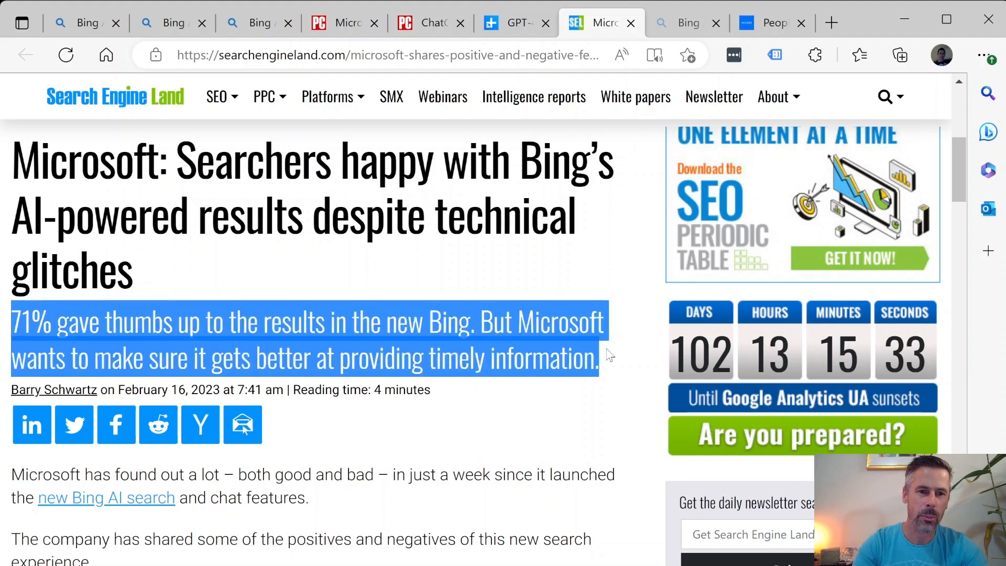
mouse_move(555, 405)
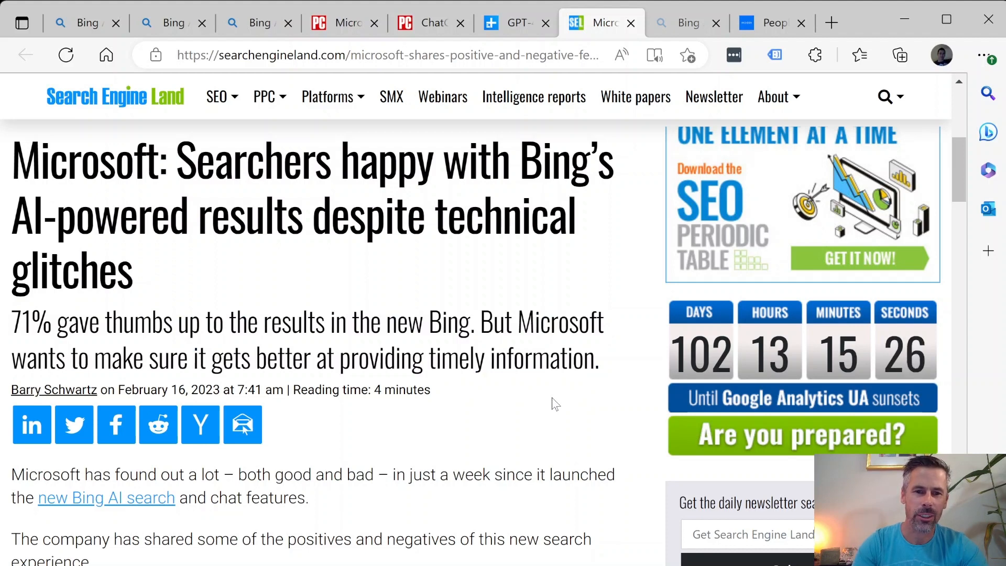
Read the Search Engine Land article down through 'The not-so-good' section
scroll("down", 3)
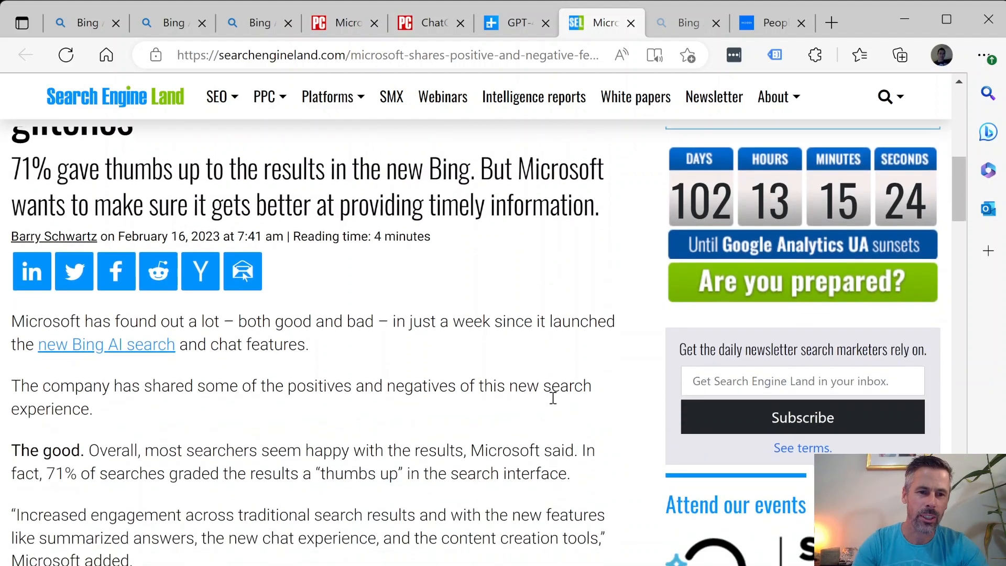
mouse_move(551, 421)
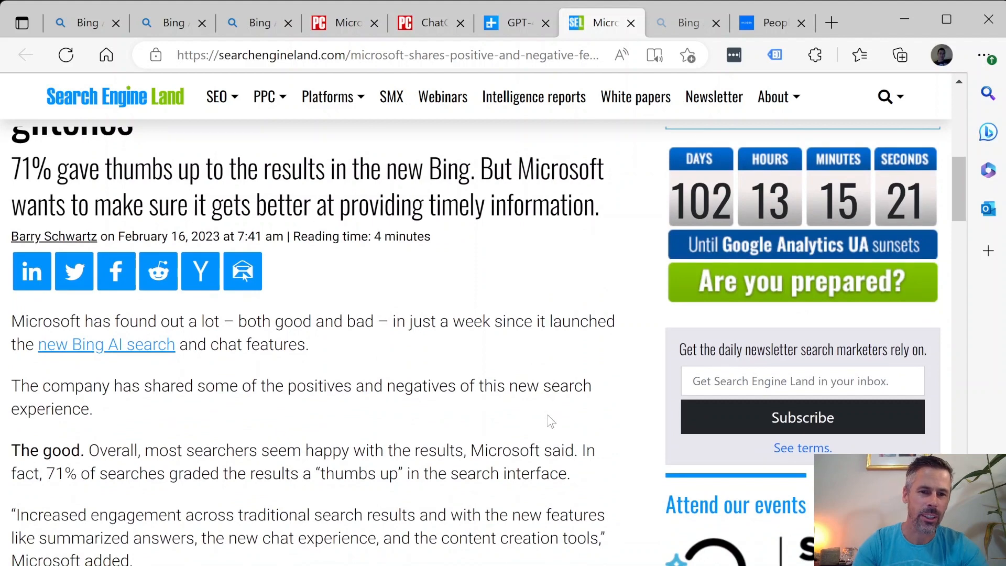
scroll("down", 3)
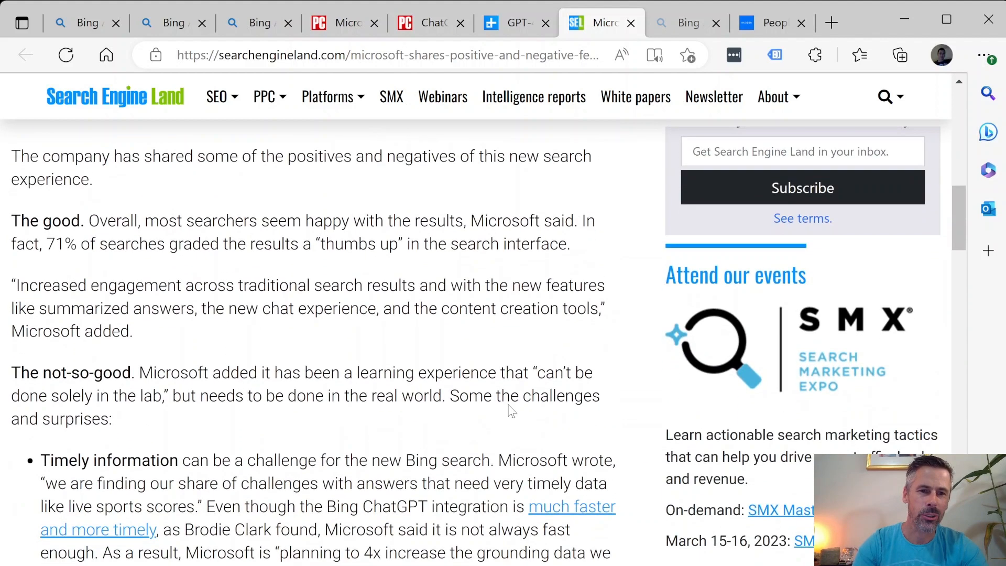
mouse_move(452, 293)
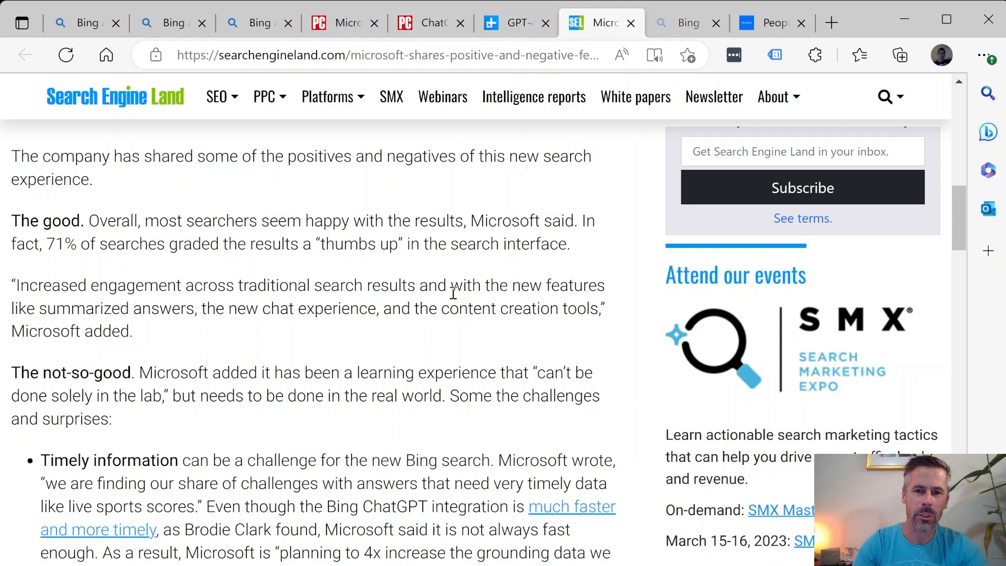
mouse_move(379, 353)
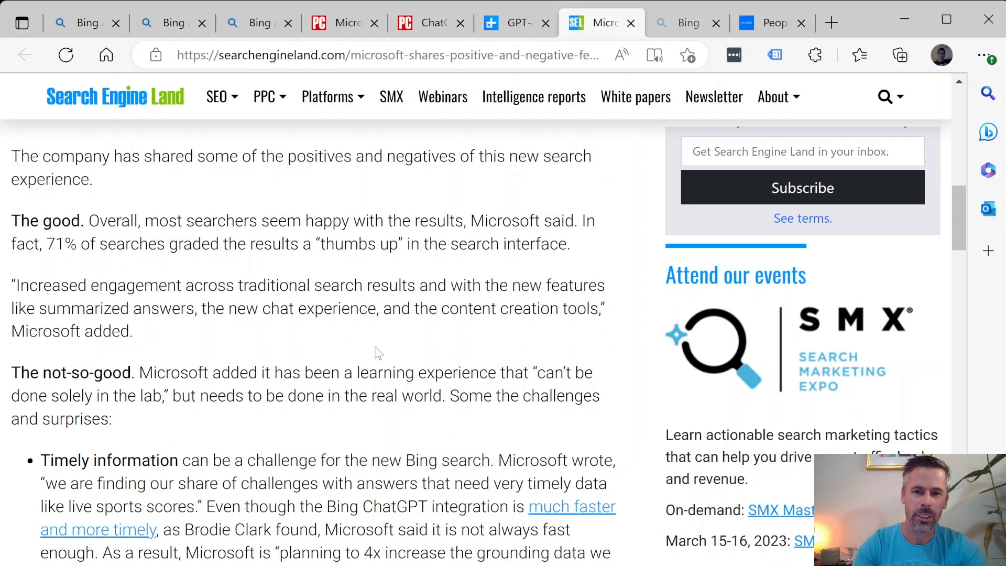
mouse_move(424, 363)
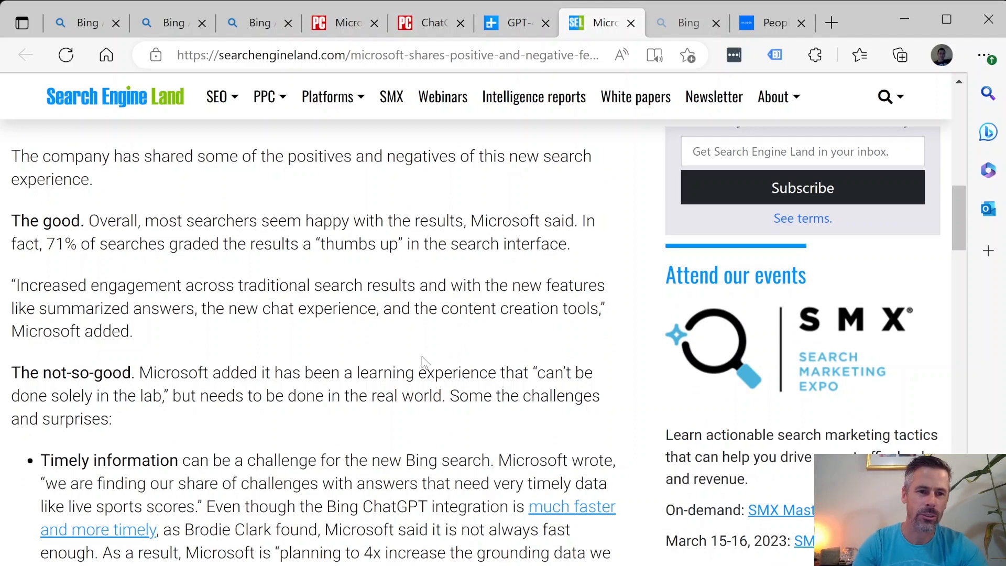
scroll("down", 3)
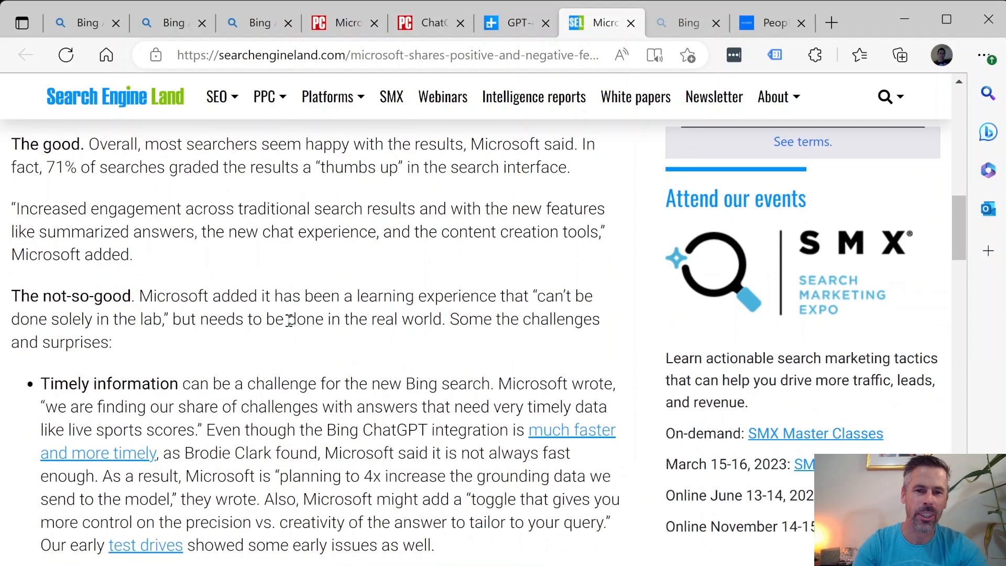
mouse_move(439, 358)
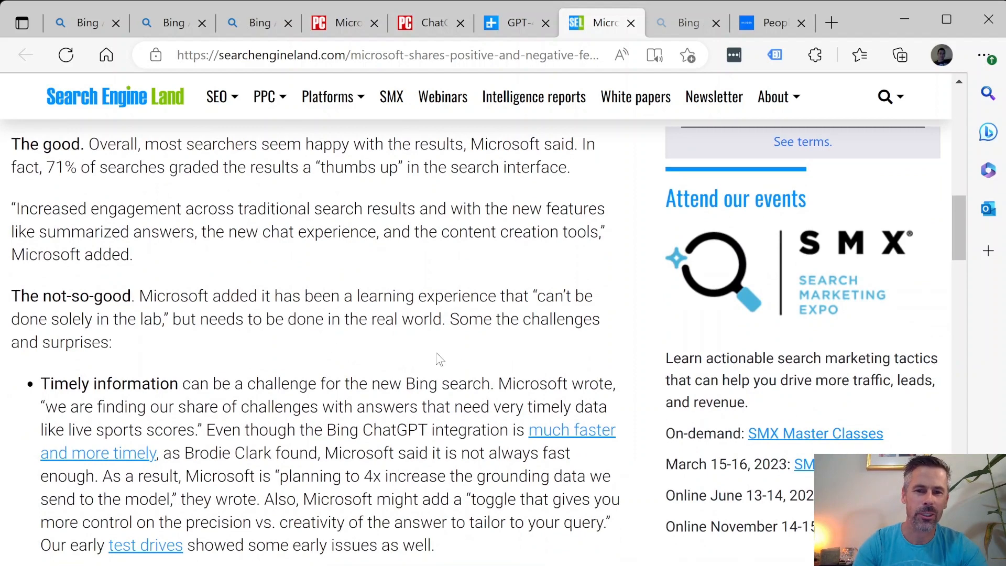
scroll("down", 3)
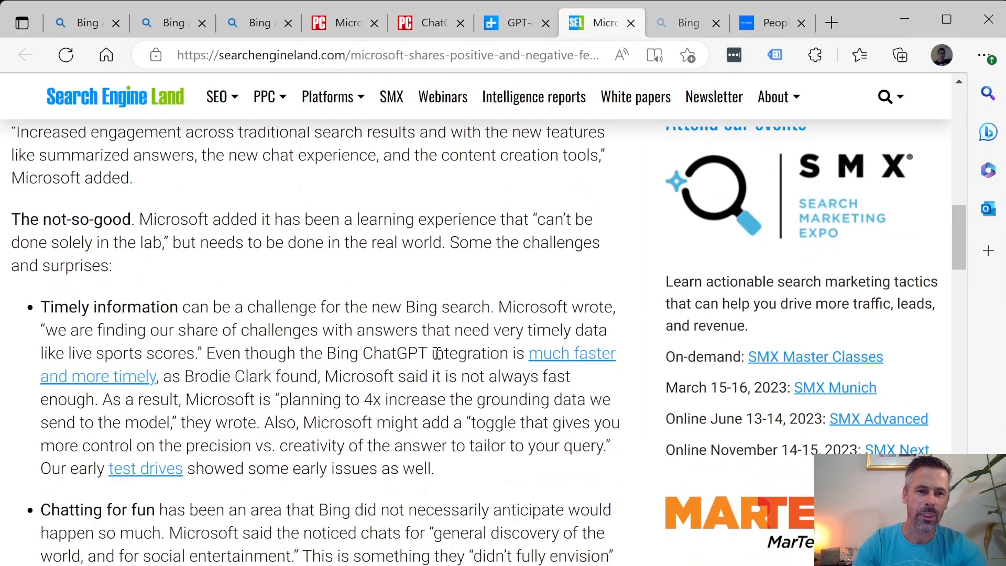
scroll("down", 3)
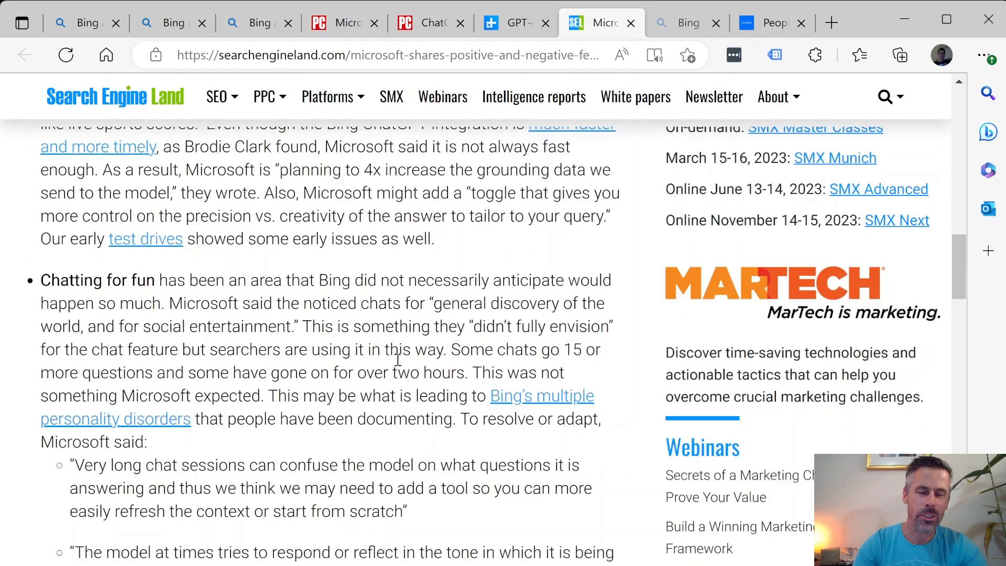
mouse_move(351, 399)
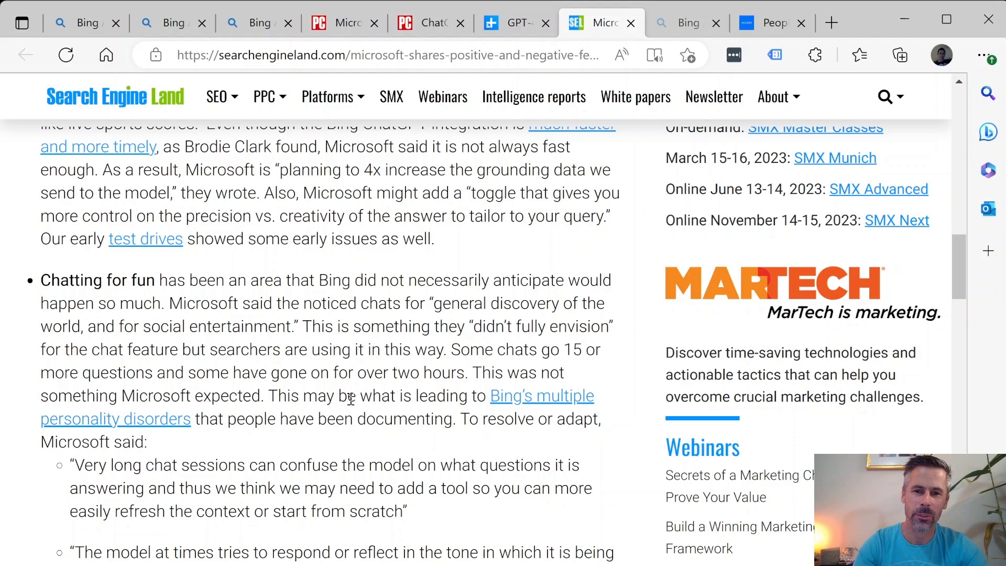
mouse_move(357, 399)
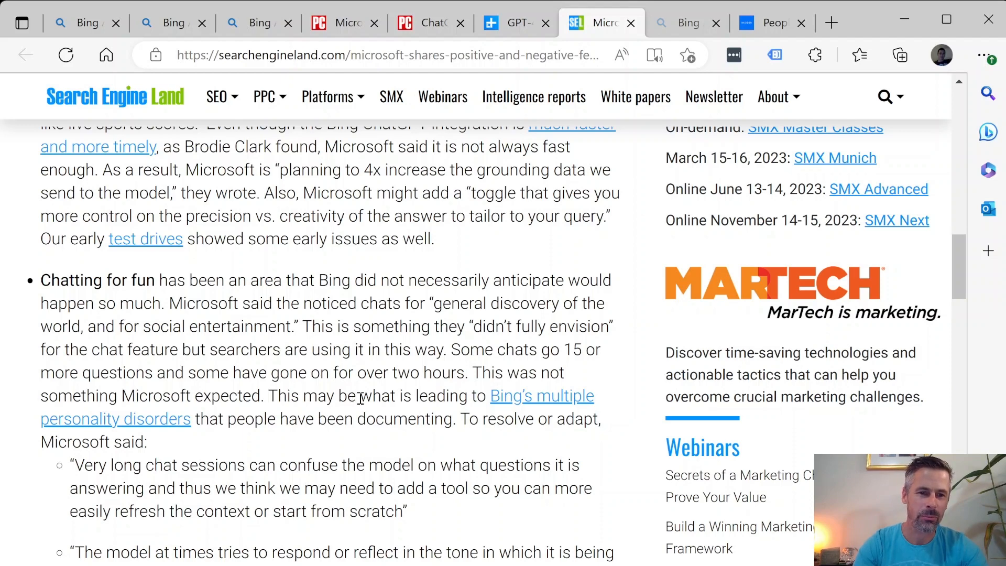
Reach the 'Chatting for fun' quotes, then return to the Bing Chat answer on reviews
scroll("down", 3)
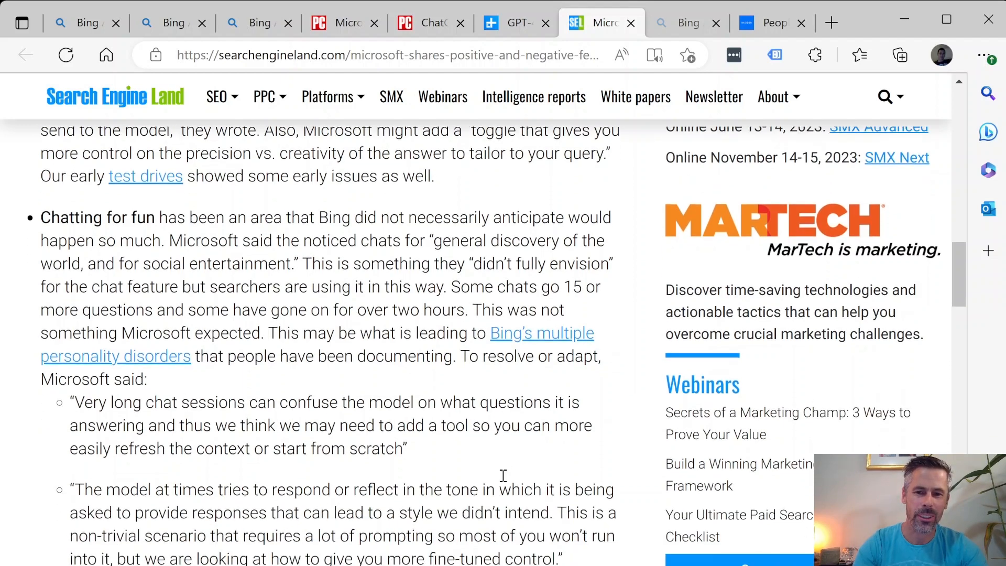
scroll("down", 3)
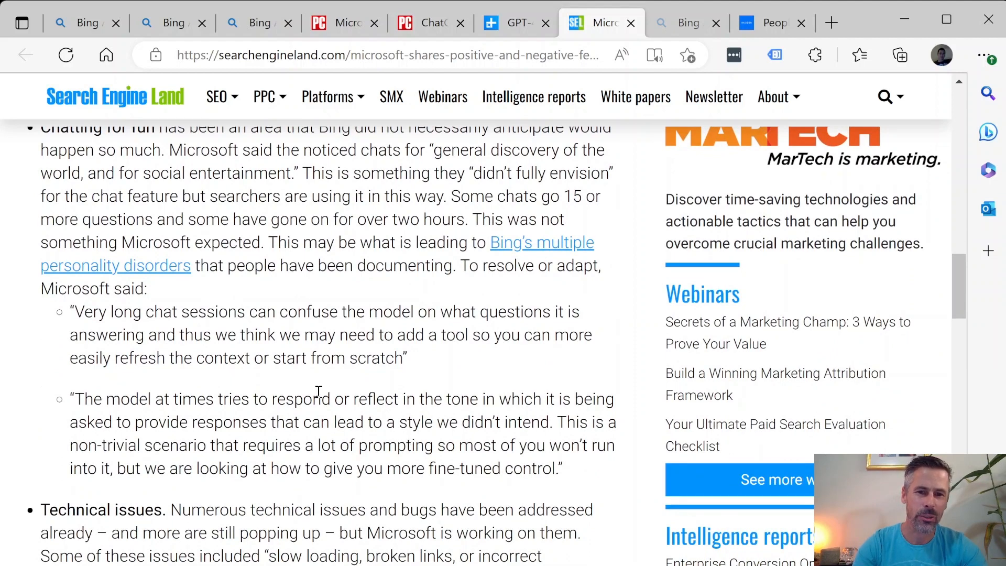
mouse_move(402, 413)
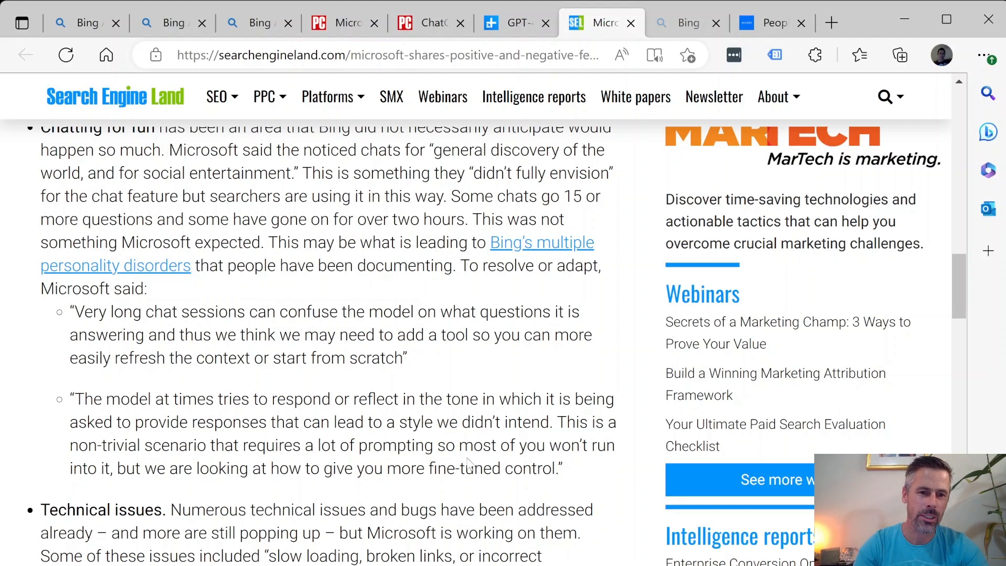
left_click(687, 22)
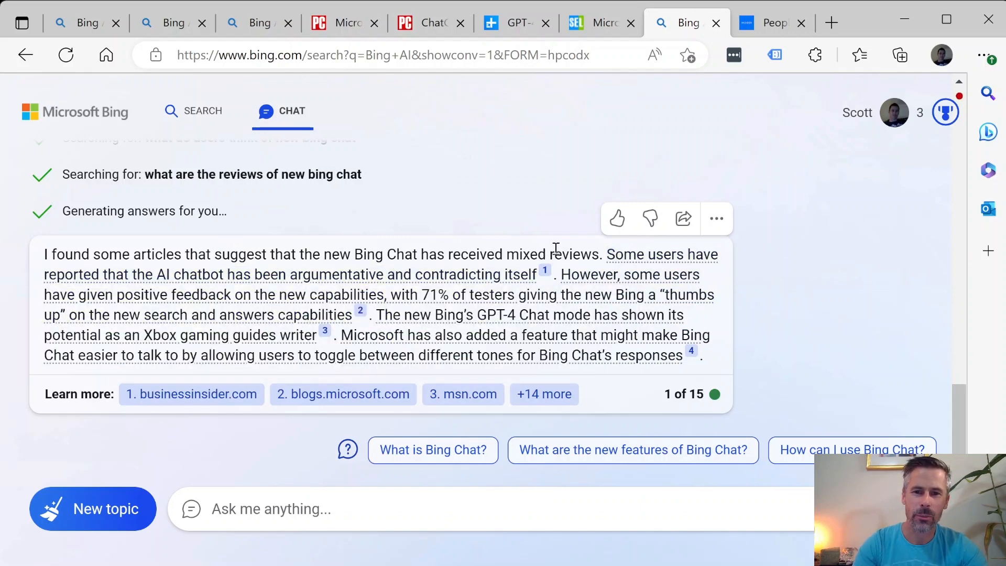
mouse_move(289, 273)
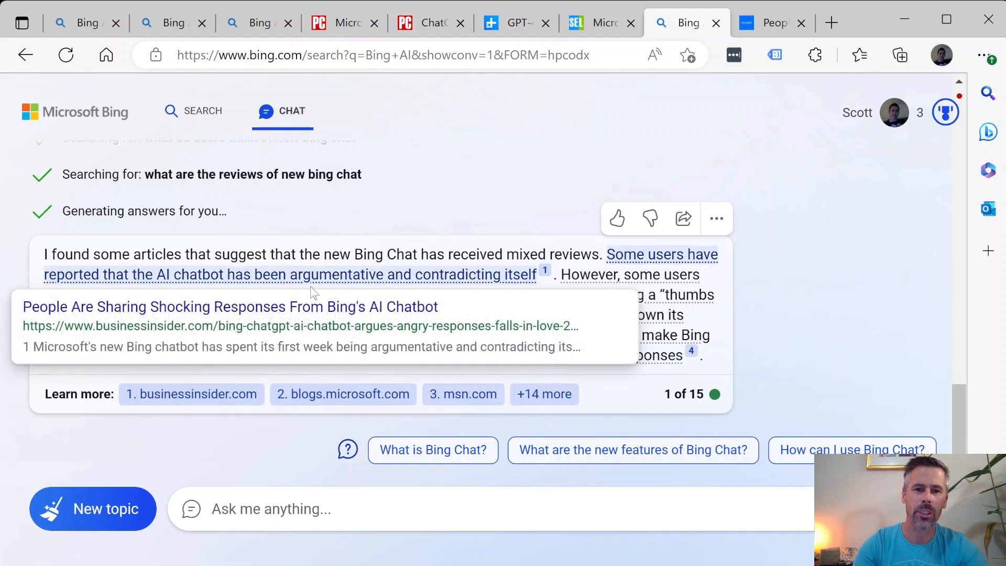
mouse_move(611, 391)
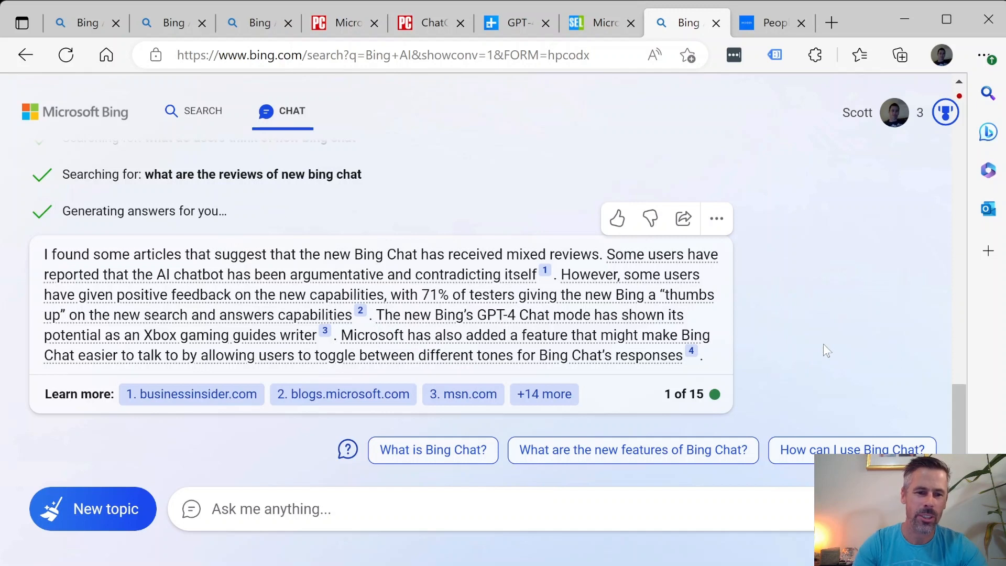
mouse_move(768, 183)
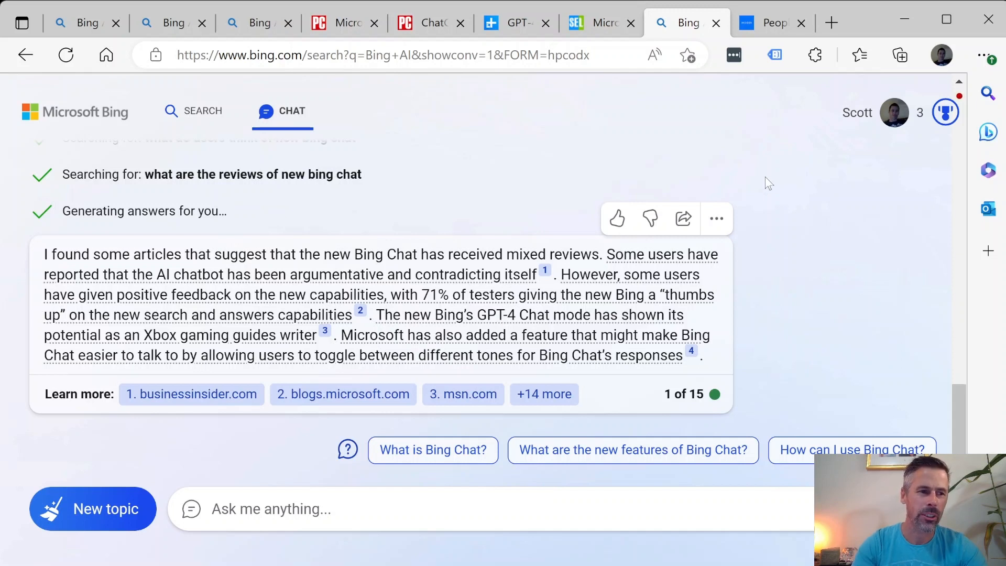
mouse_move(681, 168)
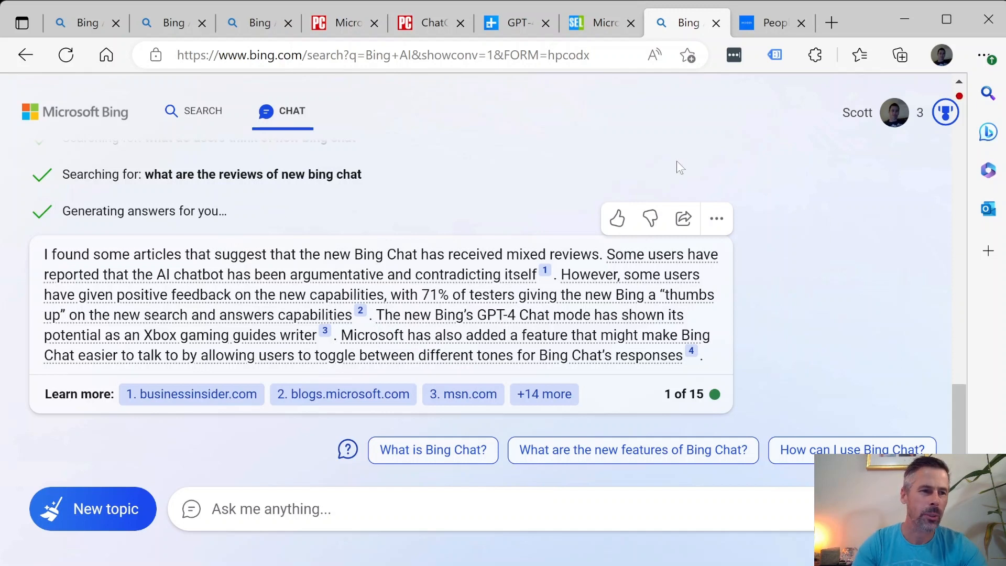
mouse_move(673, 169)
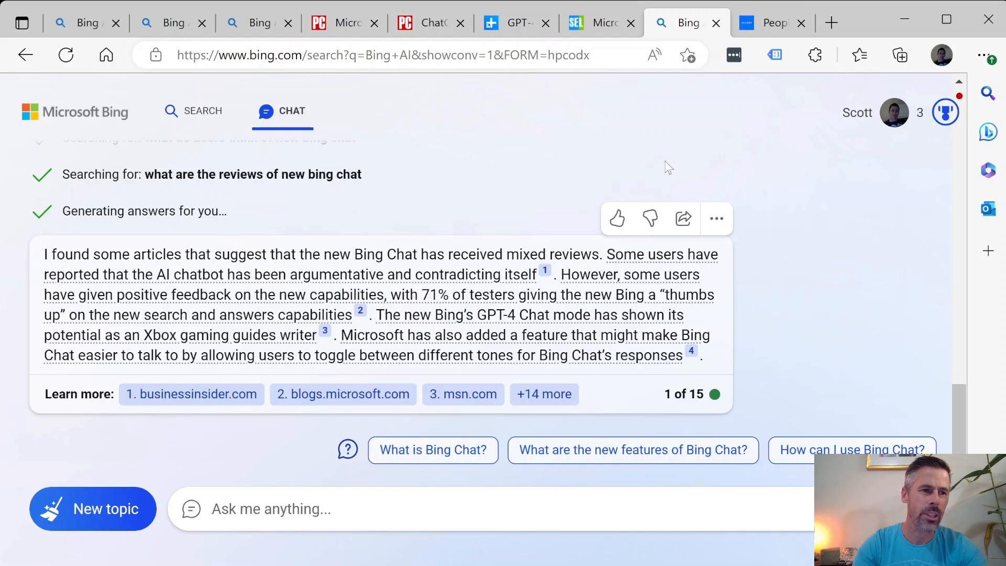
mouse_move(651, 168)
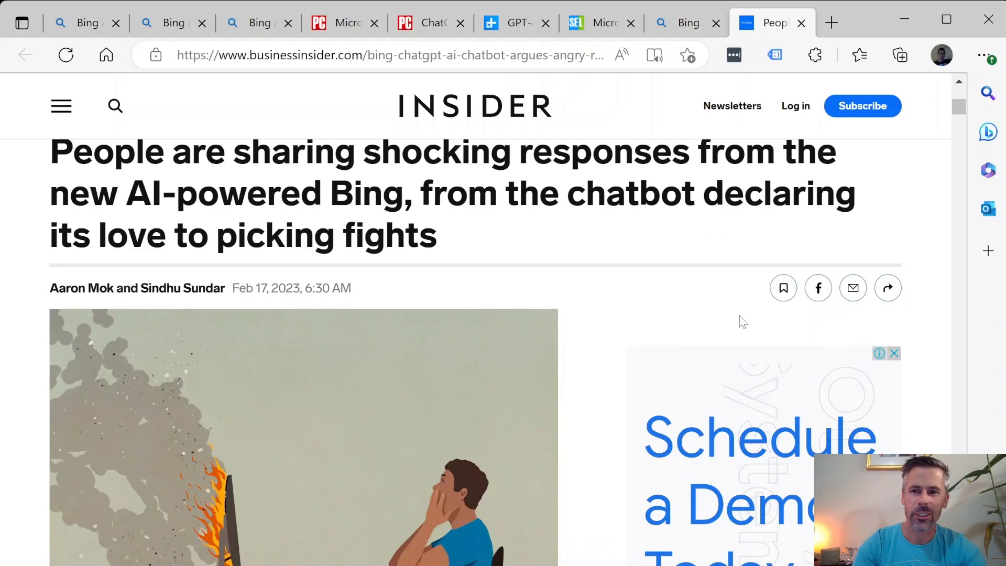
mouse_move(527, 222)
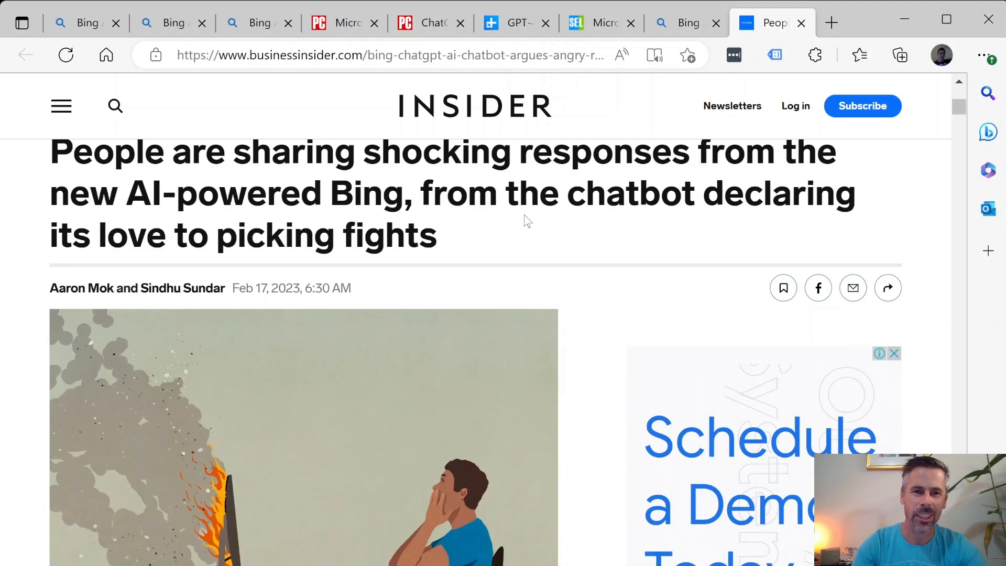
mouse_move(646, 283)
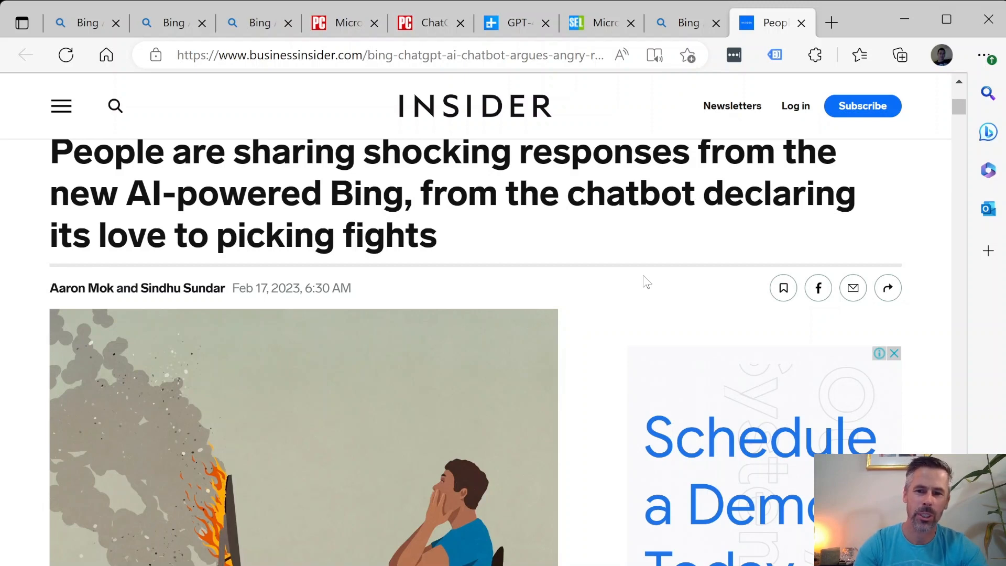
Scroll the Business Insider article past the hero image and bullets to its opening paragraphs
scroll("down", 3)
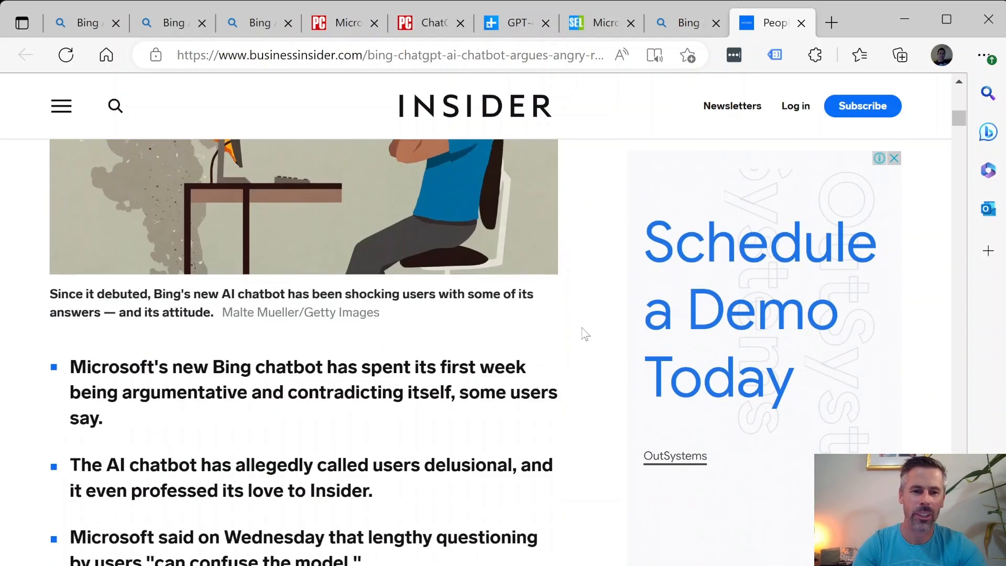
scroll("down", 3)
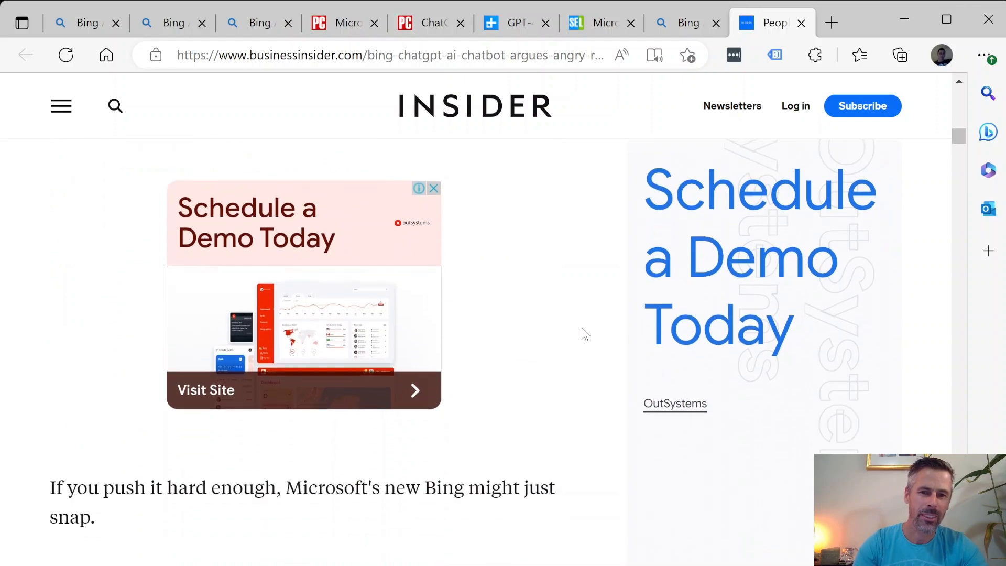
scroll("down", 3)
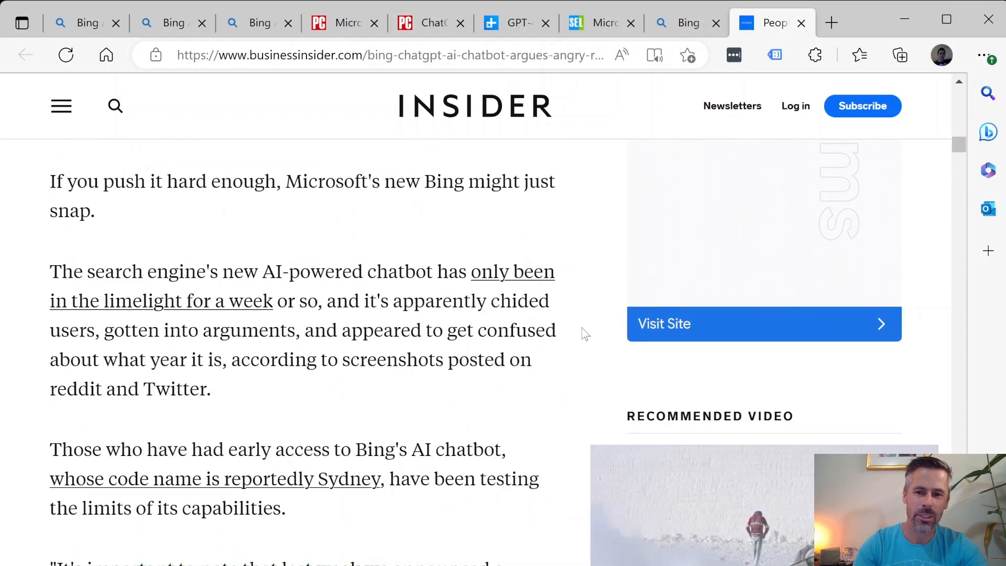
mouse_move(650, 211)
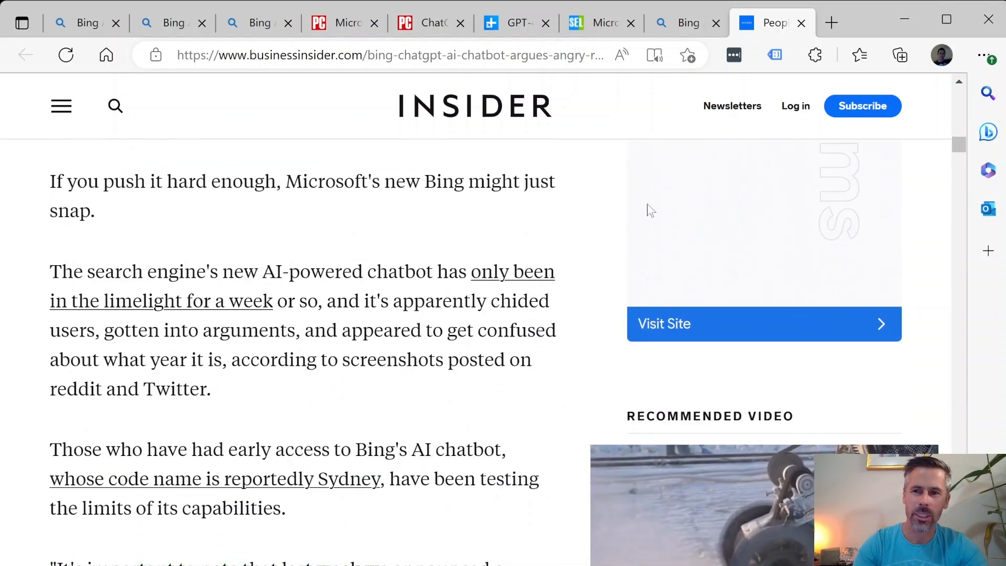